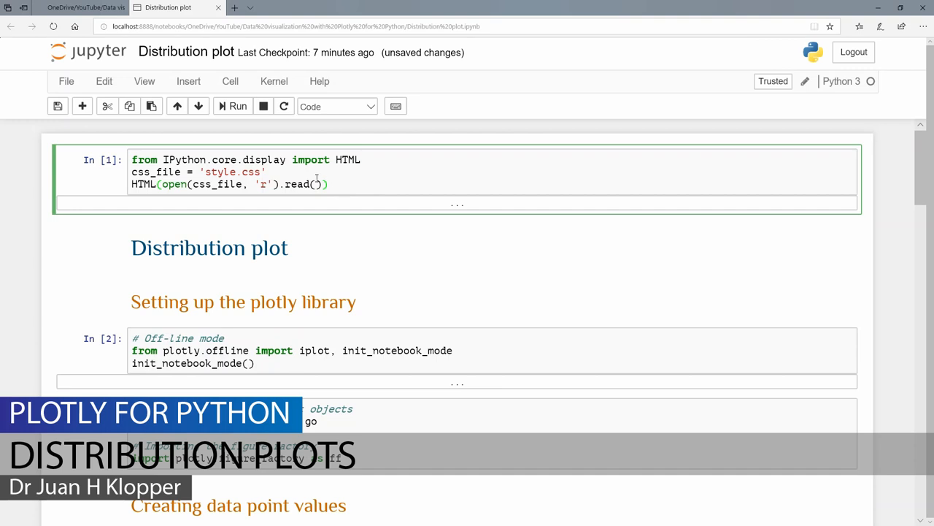
Run the plotly offline-mode cell and the graph objects / figure factory imports cell
{"action": "left_click", "coordinate": [234, 105]}
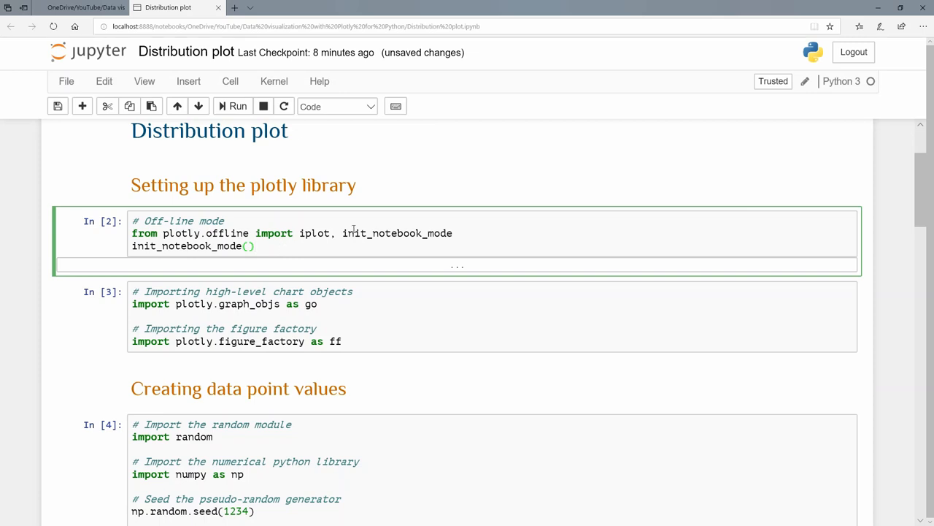
{"action": "mouse_move", "coordinate": [352, 247]}
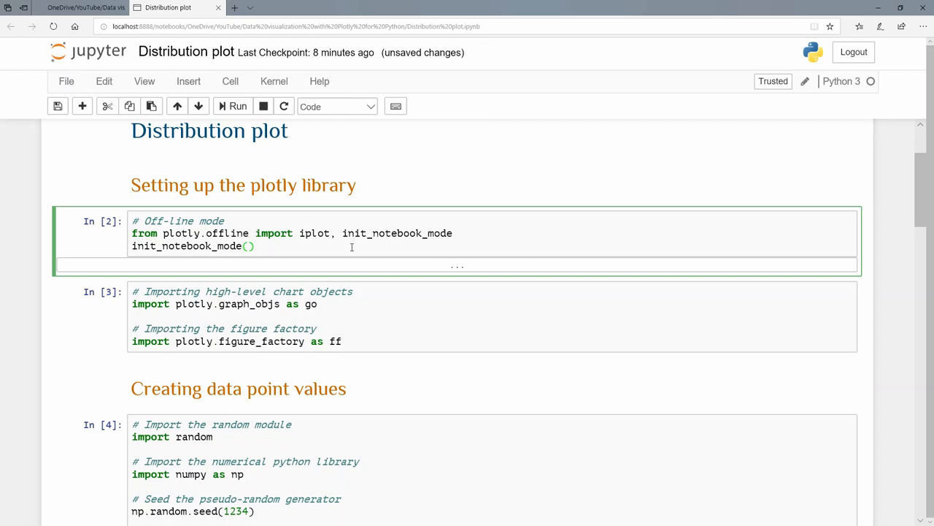
{"action": "left_click", "coordinate": [234, 105]}
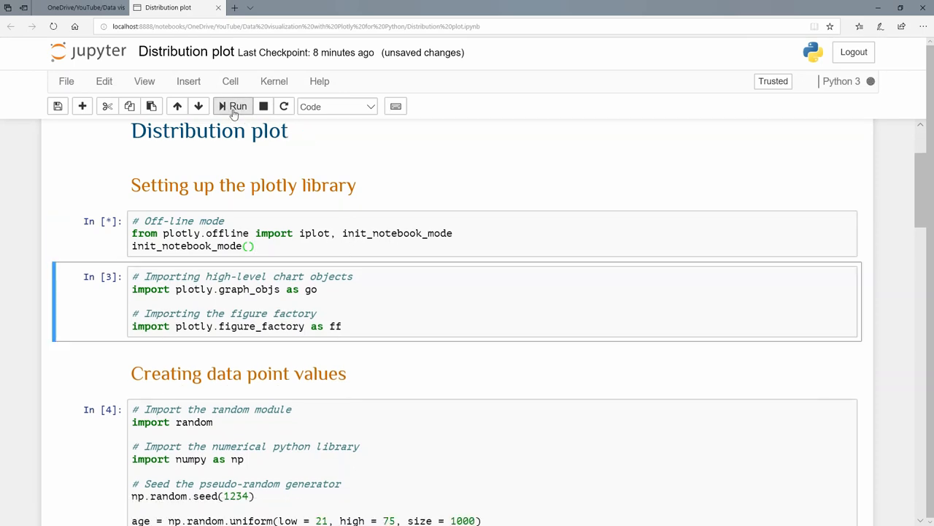
{"action": "left_click", "coordinate": [233, 105]}
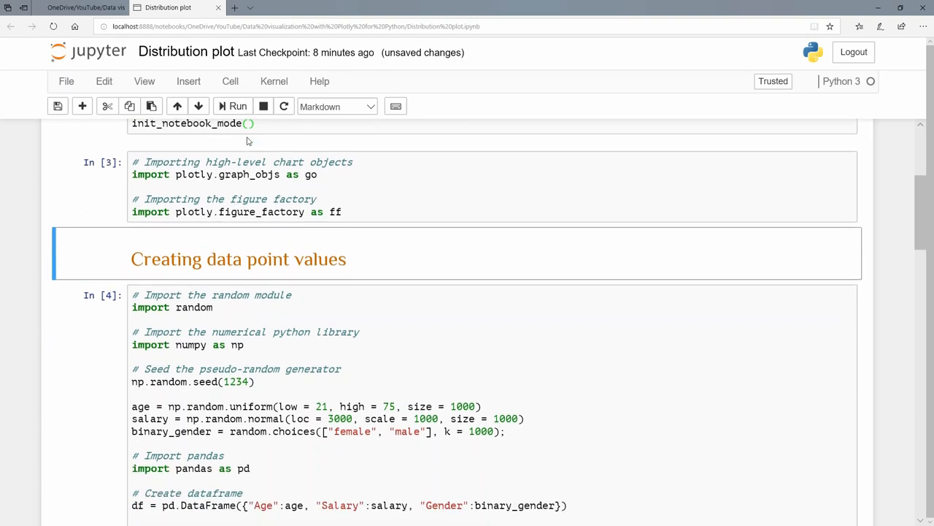
{"action": "scroll", "scroll_direction": "down", "scroll_amount": 3}
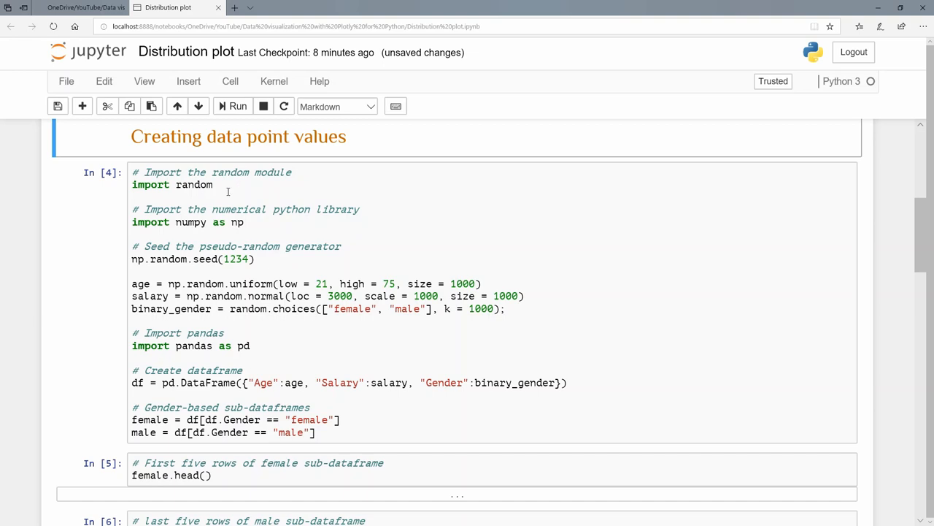
{"action": "mouse_move", "coordinate": [284, 198]}
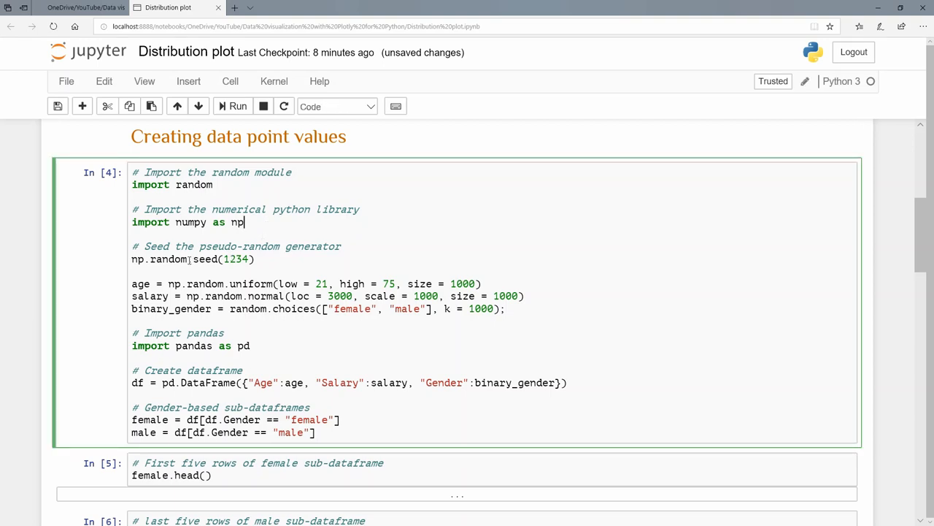
{"action": "scroll", "scroll_direction": "down", "scroll_amount": 3}
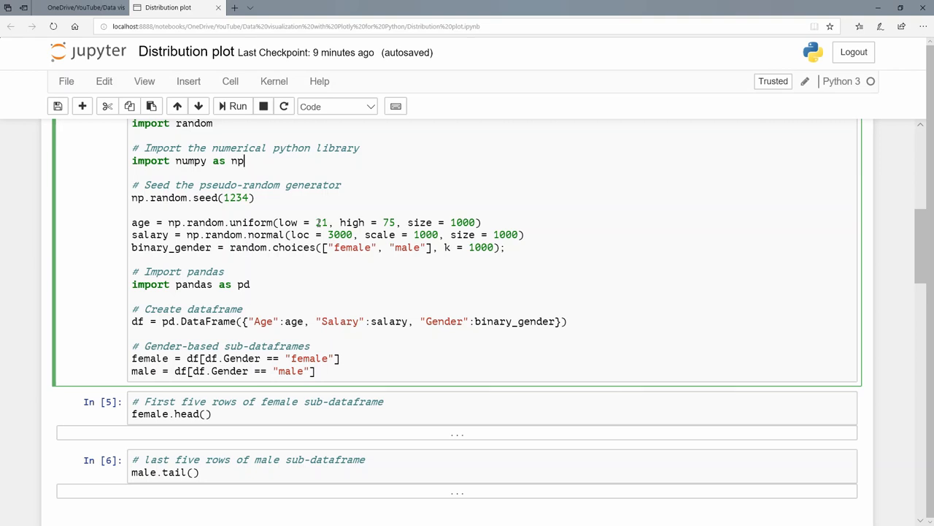
{"action": "mouse_move", "coordinate": [188, 242]}
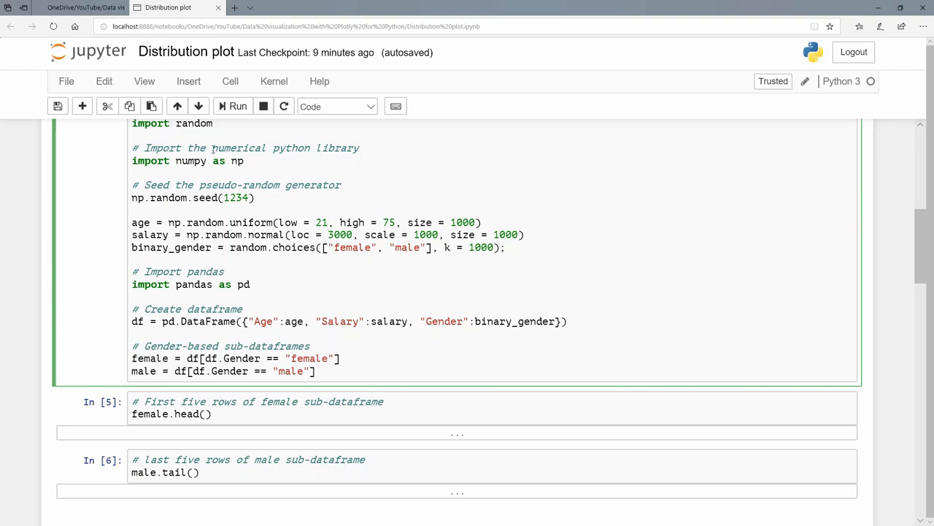
{"action": "mouse_move", "coordinate": [292, 243]}
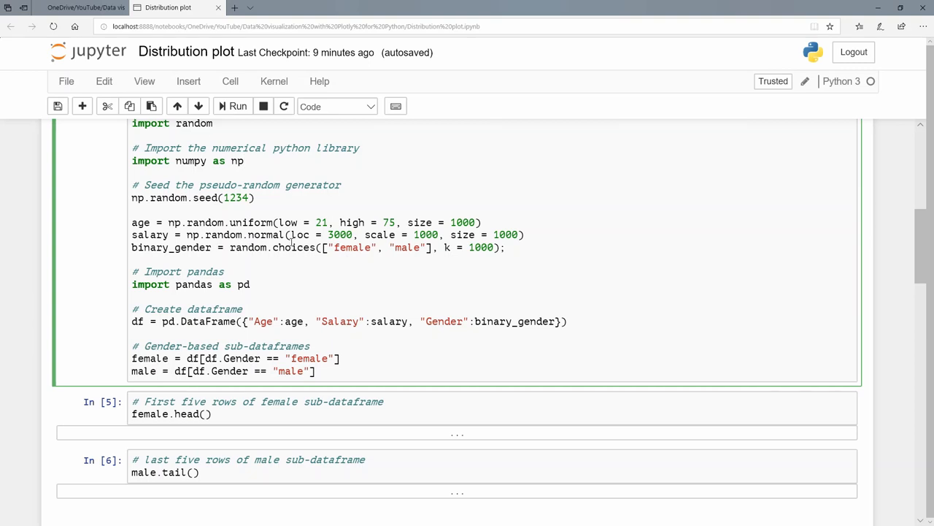
{"action": "left_click", "coordinate": [245, 161]}
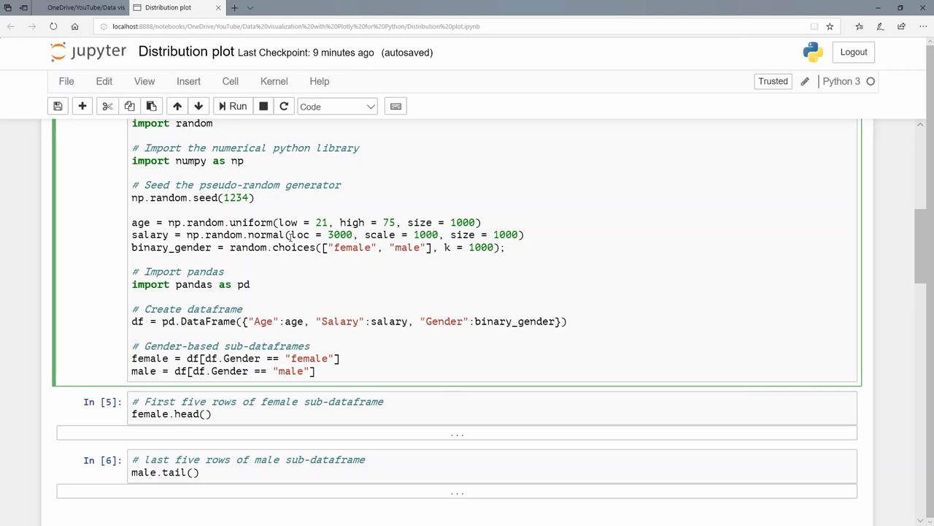
{"action": "mouse_move", "coordinate": [269, 273]}
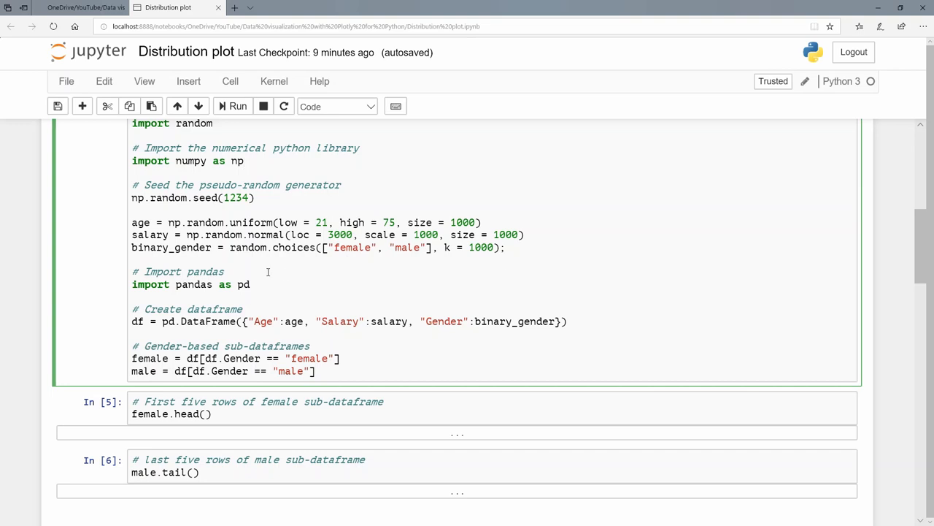
{"action": "scroll", "scroll_direction": "down", "scroll_amount": 3}
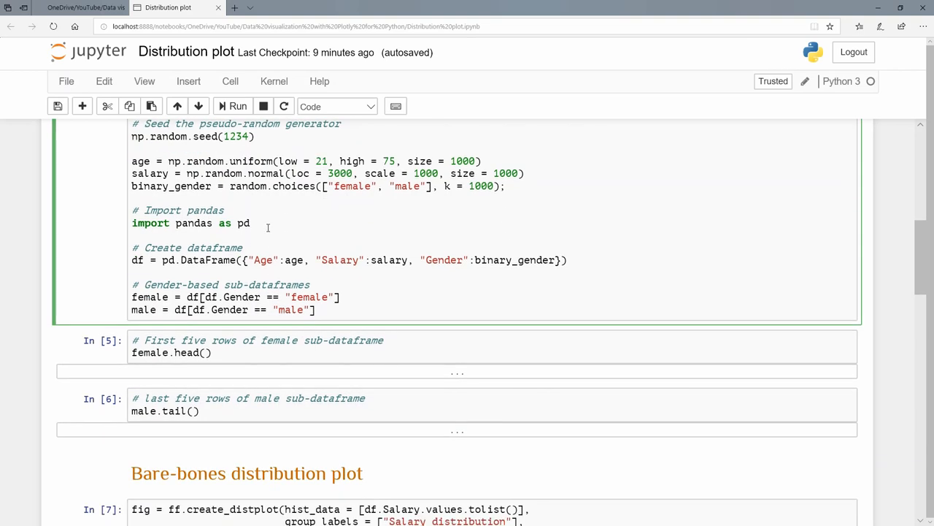
{"action": "mouse_move", "coordinate": [251, 238]}
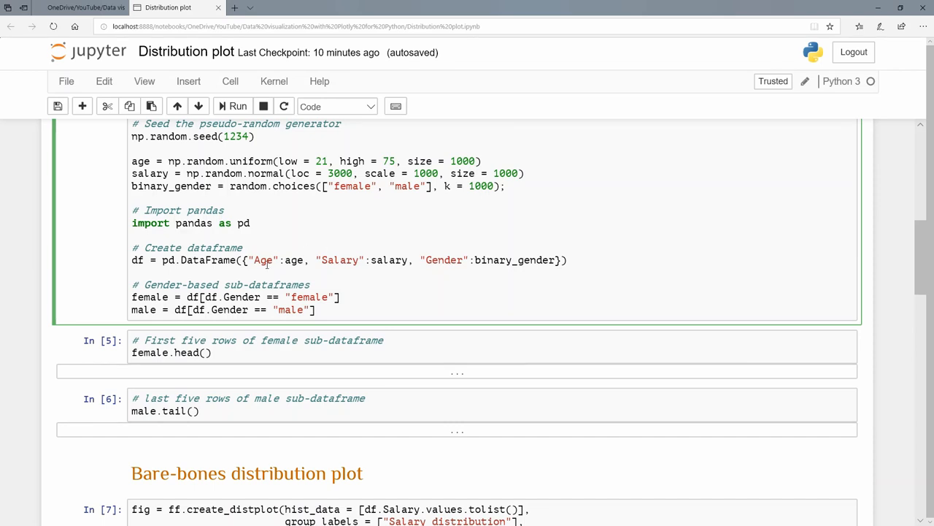
{"action": "scroll", "scroll_direction": "down", "scroll_amount": 3}
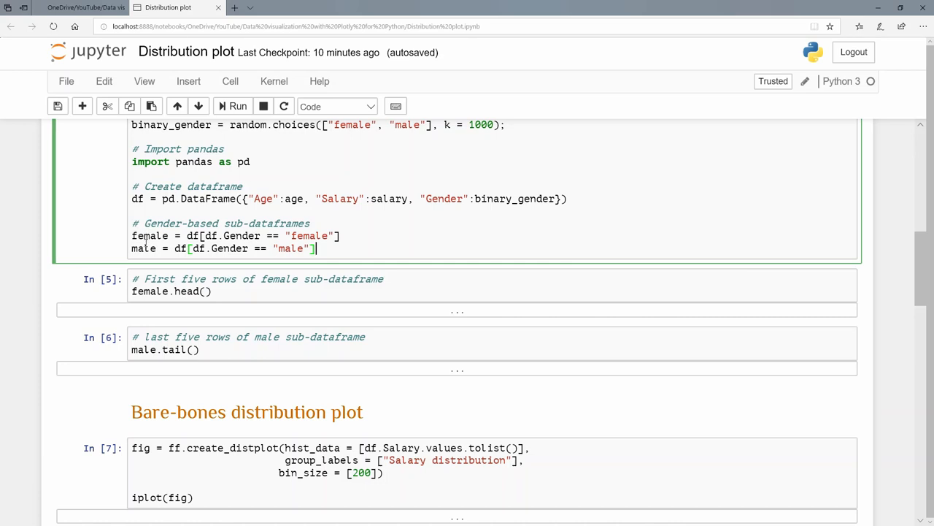
Run the data-generation cell, then female.head() and male.tail() to show their rows
{"action": "left_click", "coordinate": [236, 105]}
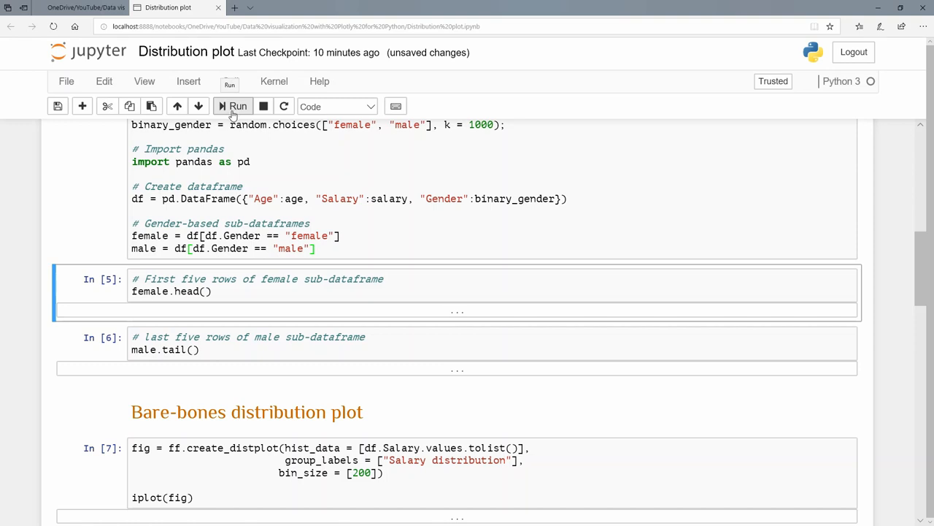
{"action": "left_click", "coordinate": [238, 105]}
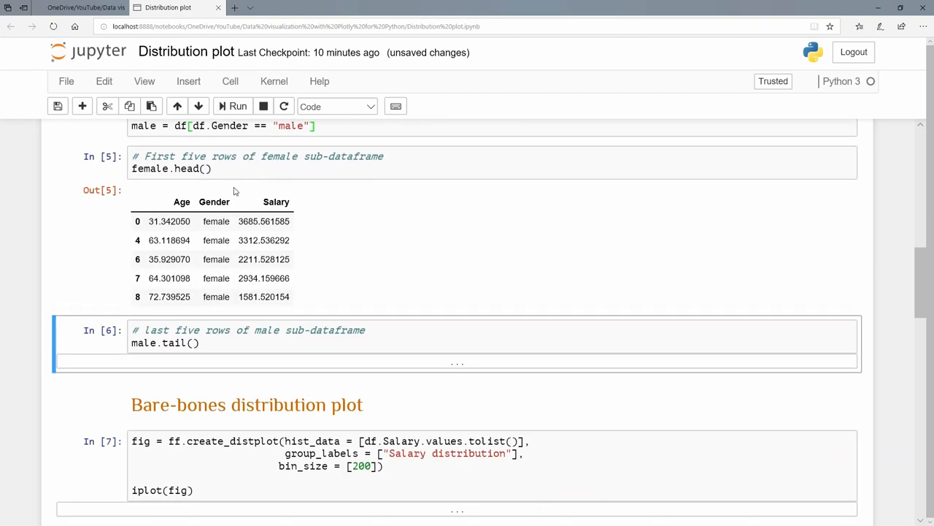
{"action": "left_click", "coordinate": [170, 220]}
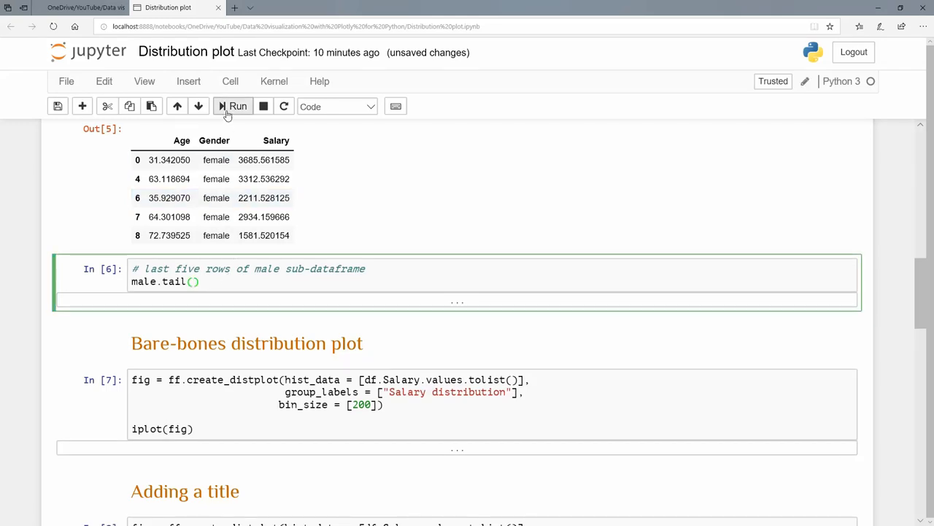
{"action": "left_click", "coordinate": [234, 105]}
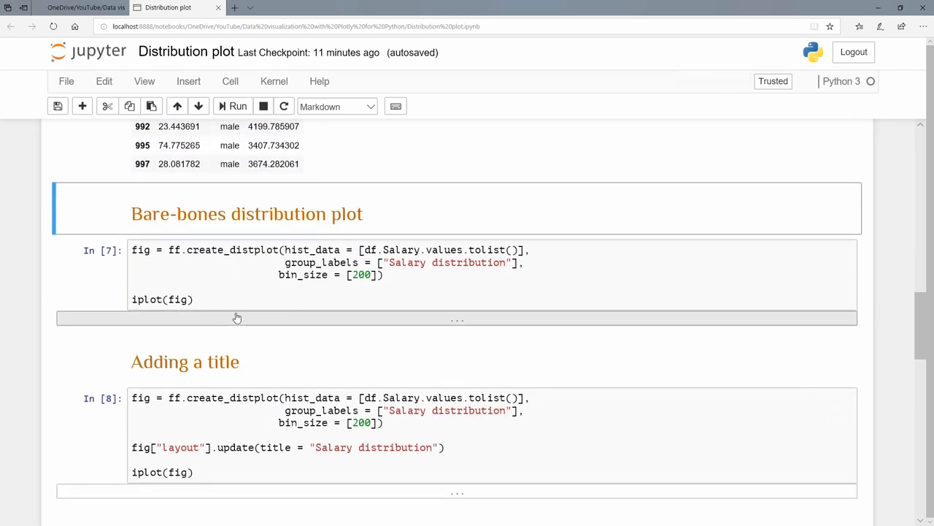
{"action": "left_click", "coordinate": [236, 298]}
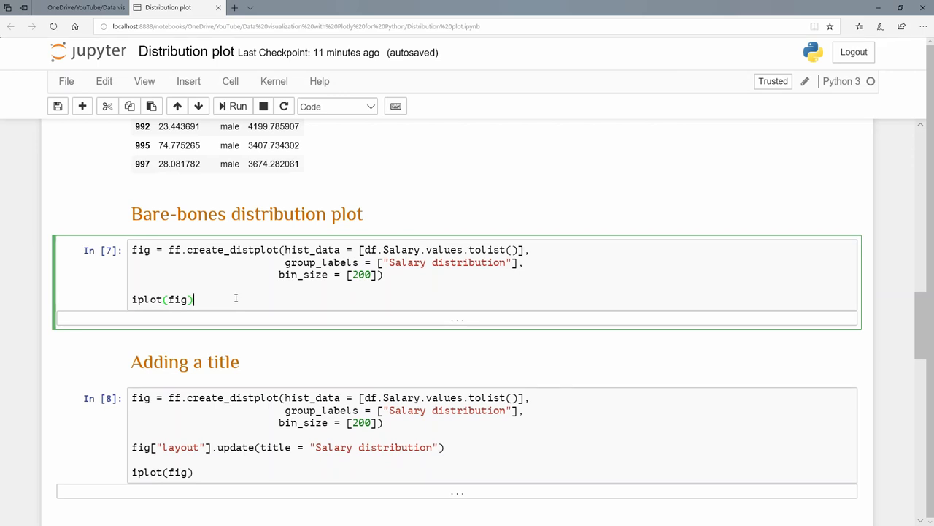
{"action": "mouse_move", "coordinate": [149, 254]}
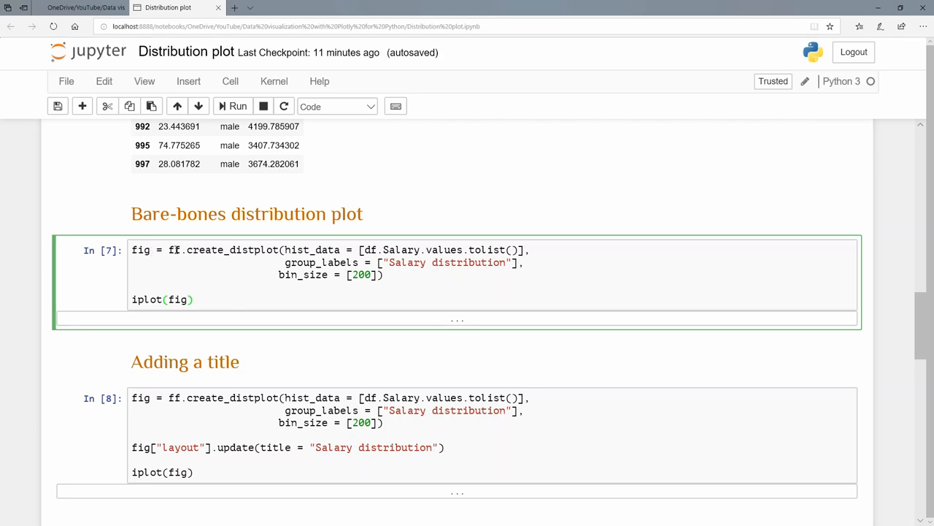
{"action": "mouse_move", "coordinate": [175, 249]}
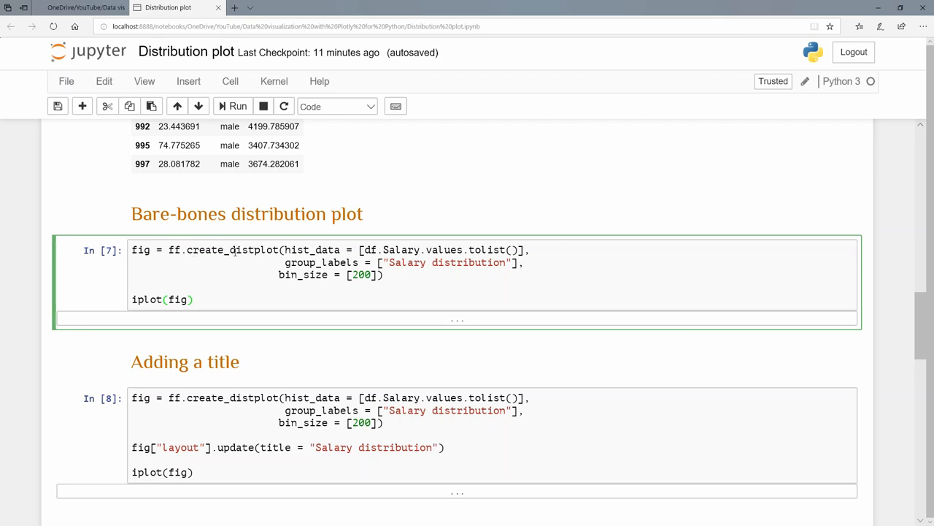
{"action": "left_click", "coordinate": [193, 299]}
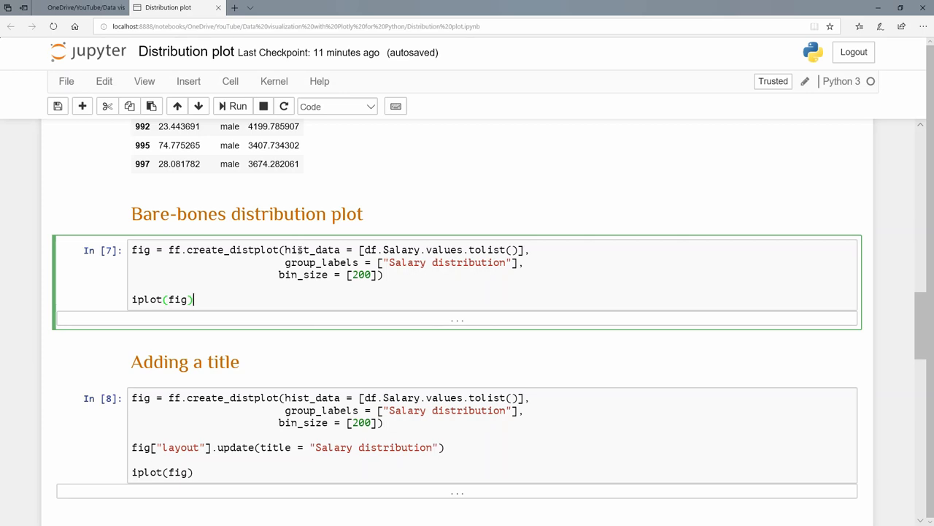
{"action": "mouse_move", "coordinate": [298, 251]}
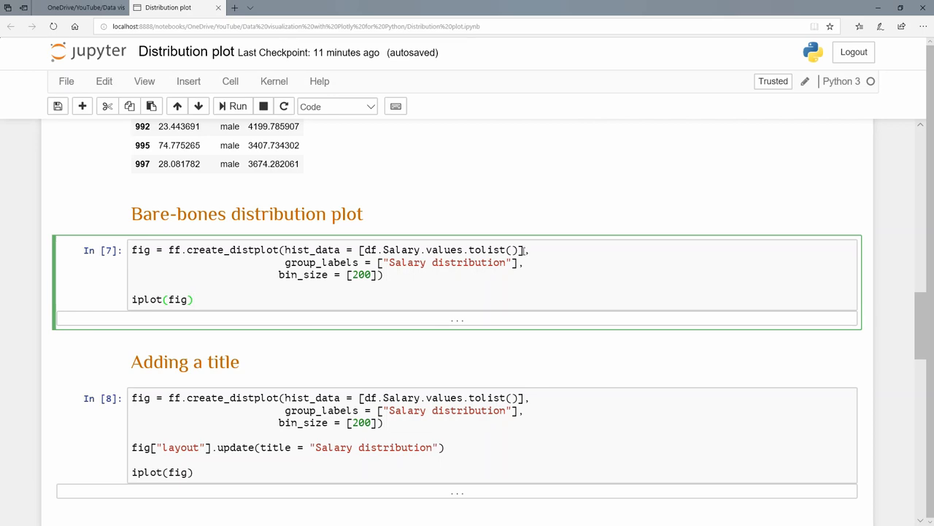
{"action": "left_click", "coordinate": [192, 299]}
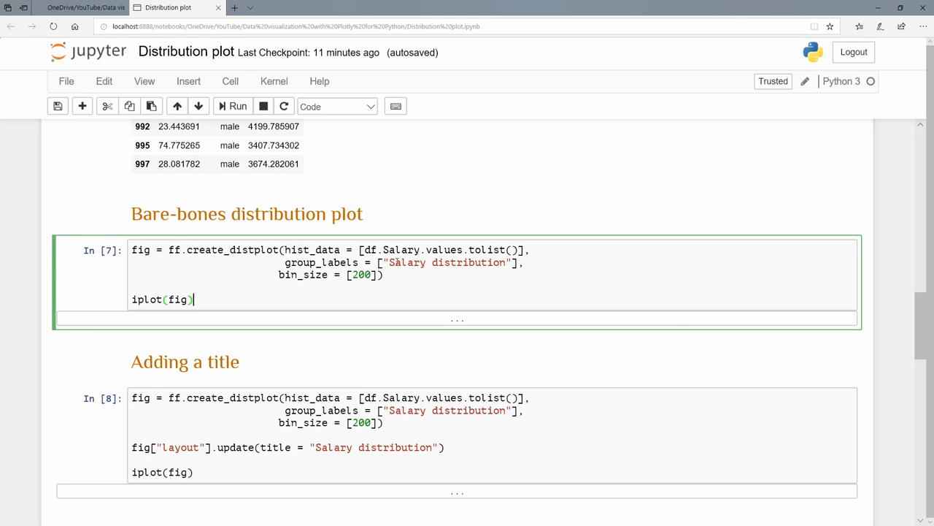
{"action": "mouse_move", "coordinate": [307, 289]}
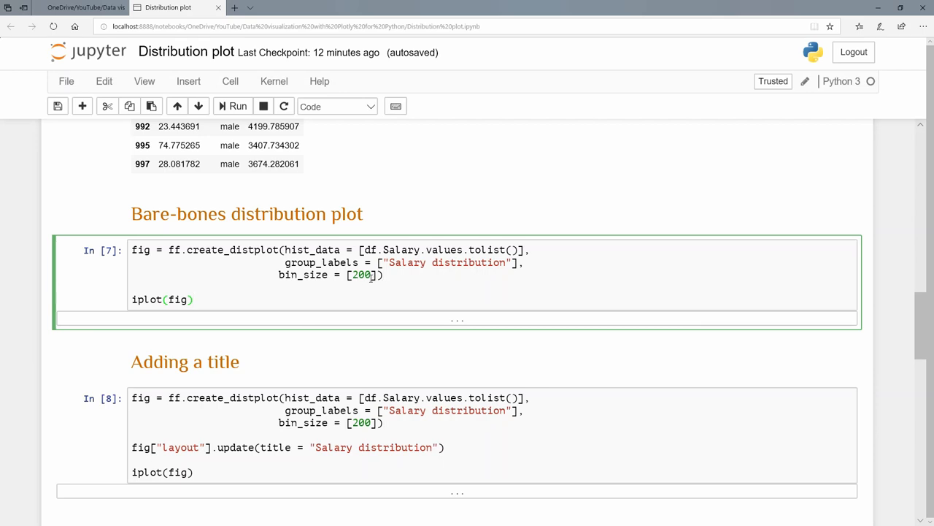
{"action": "left_click", "coordinate": [193, 298]}
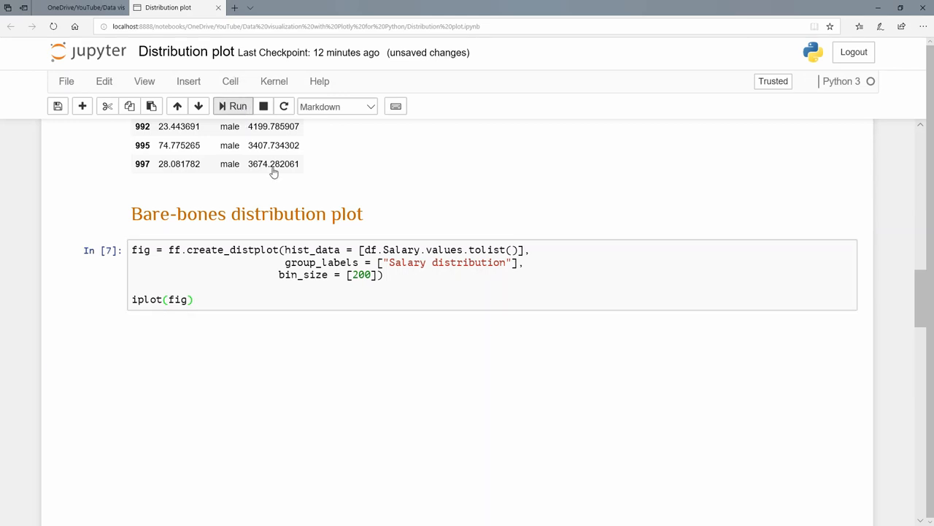
{"action": "left_click", "coordinate": [236, 105]}
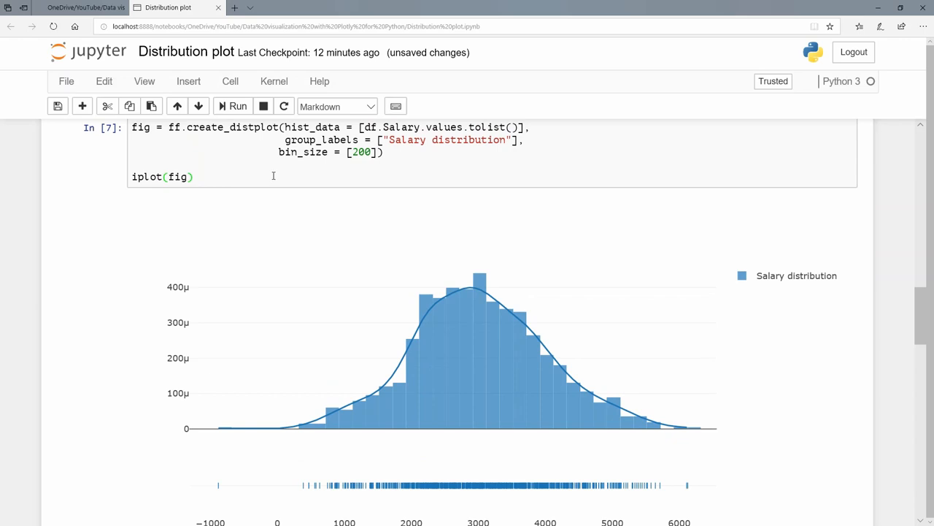
{"action": "mouse_move", "coordinate": [314, 424]}
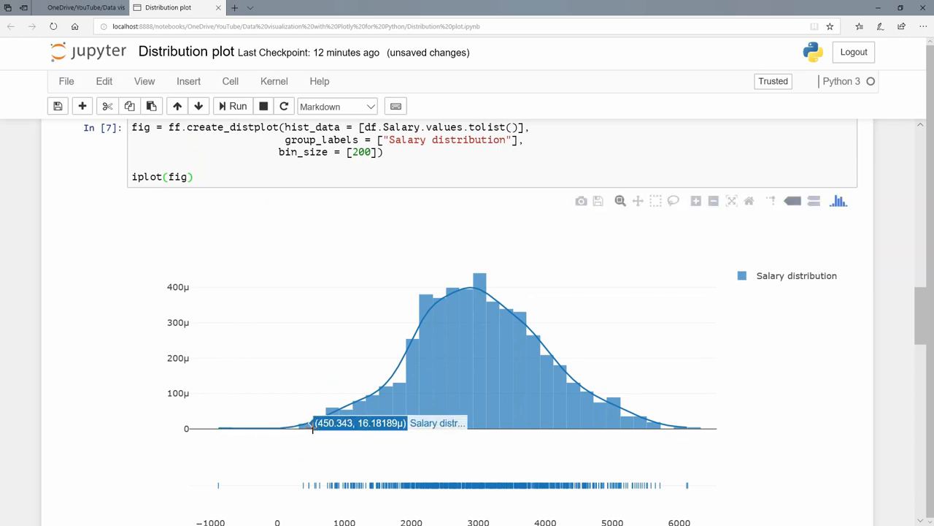
{"action": "mouse_move", "coordinate": [520, 426]}
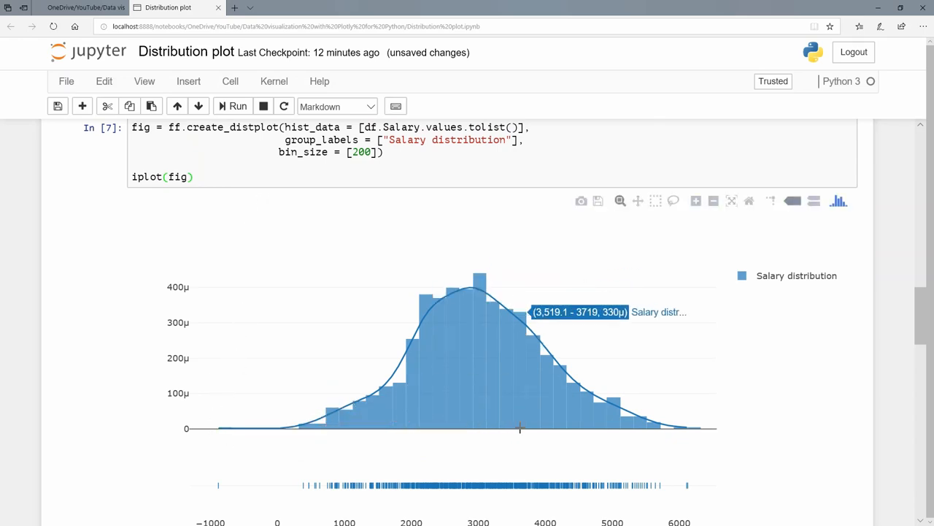
{"action": "scroll", "scroll_direction": "down", "scroll_amount": 3}
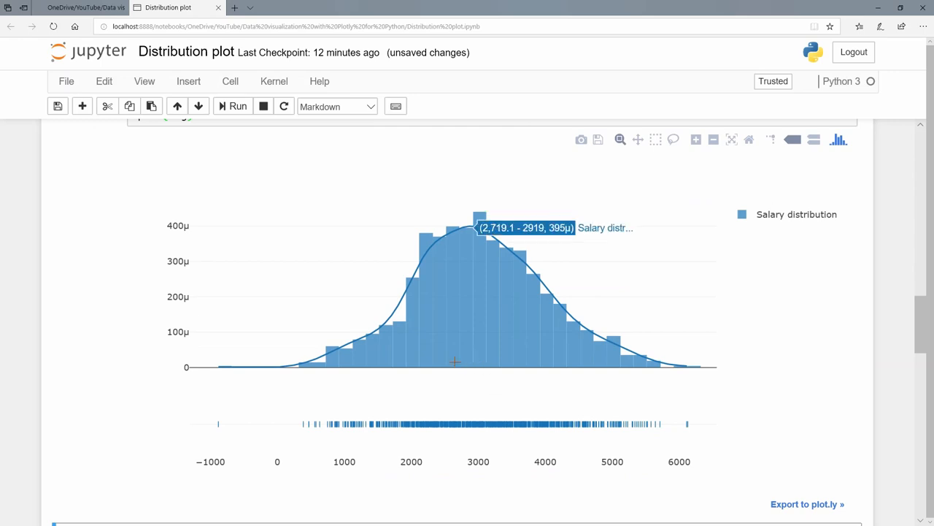
{"action": "mouse_move", "coordinate": [392, 310]}
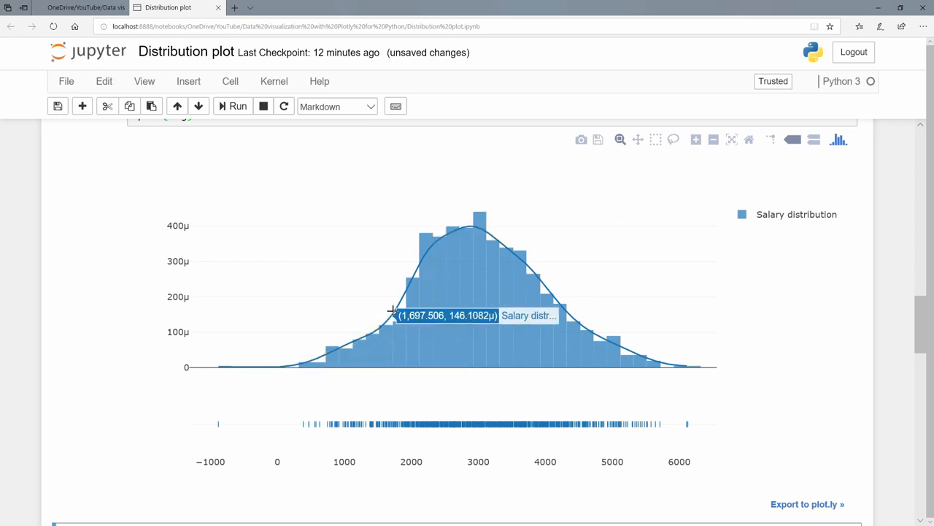
{"action": "mouse_move", "coordinate": [518, 251]}
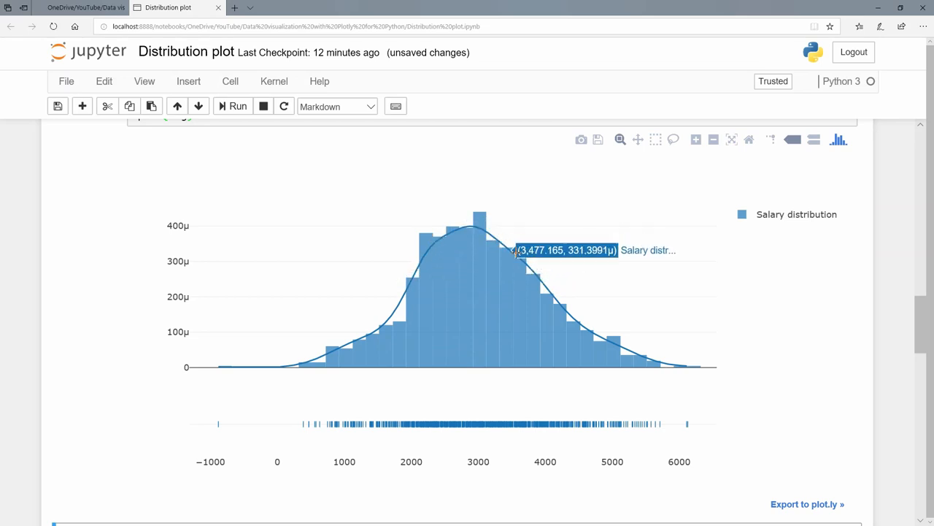
{"action": "mouse_move", "coordinate": [607, 327]}
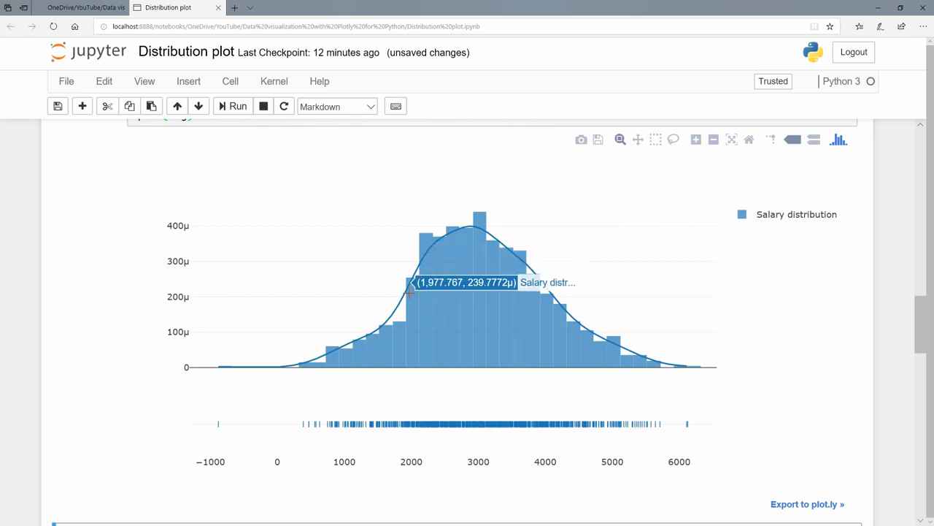
{"action": "mouse_move", "coordinate": [636, 254]}
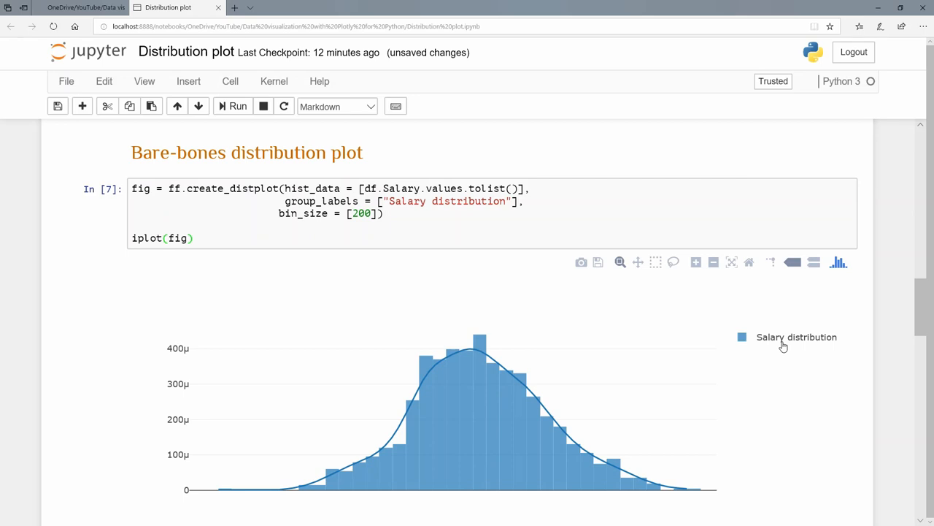
{"action": "scroll", "scroll_direction": "down", "scroll_amount": 3}
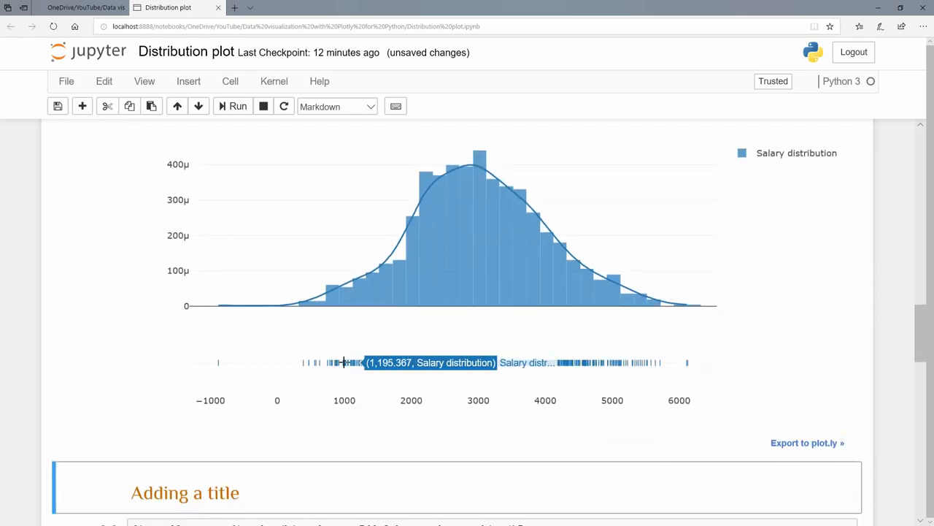
{"action": "mouse_move", "coordinate": [353, 362]}
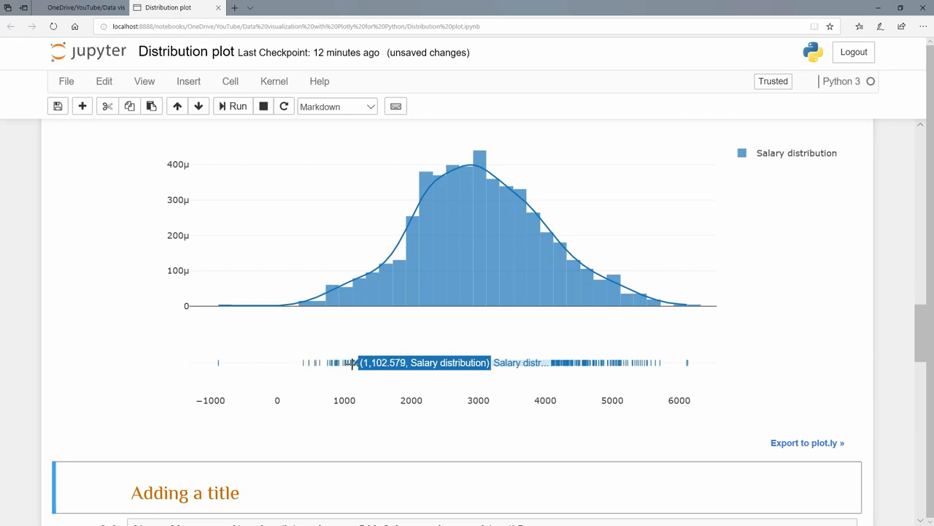
{"action": "mouse_move", "coordinate": [385, 362]}
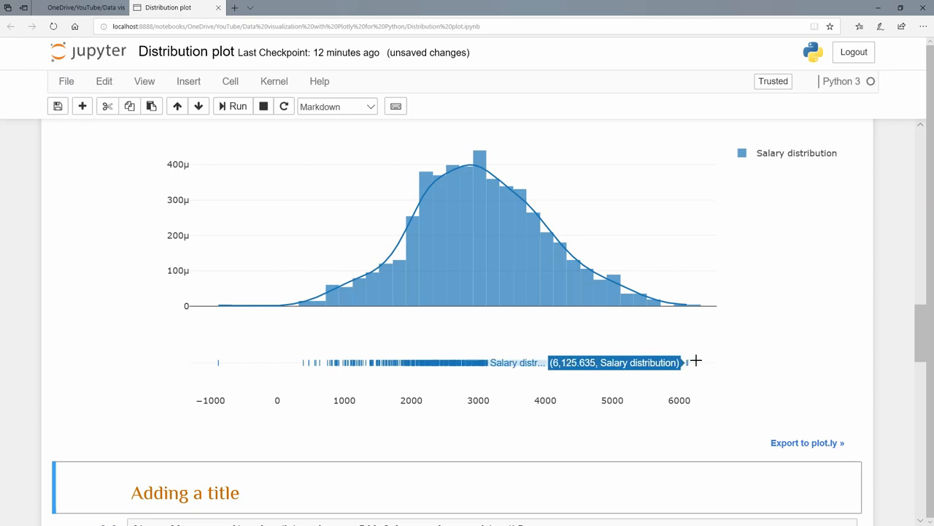
{"action": "mouse_move", "coordinate": [707, 359]}
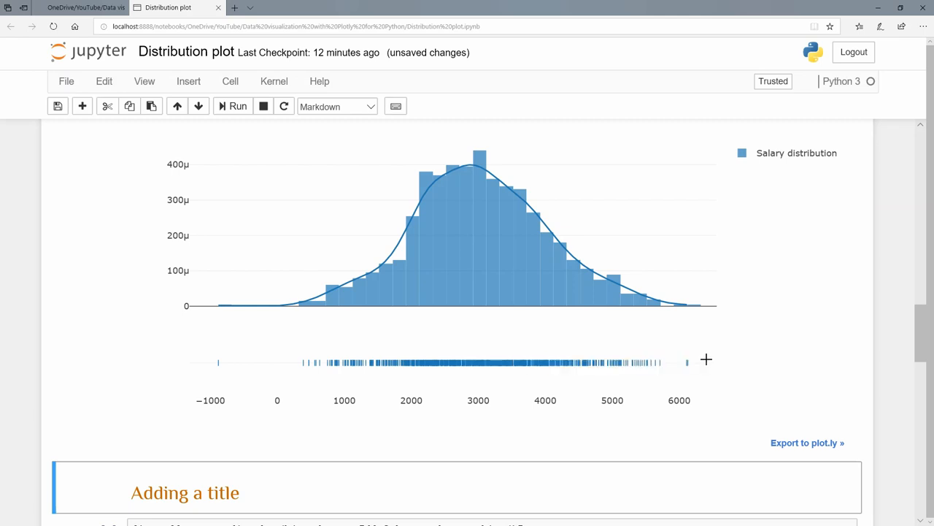
{"action": "mouse_move", "coordinate": [402, 270]}
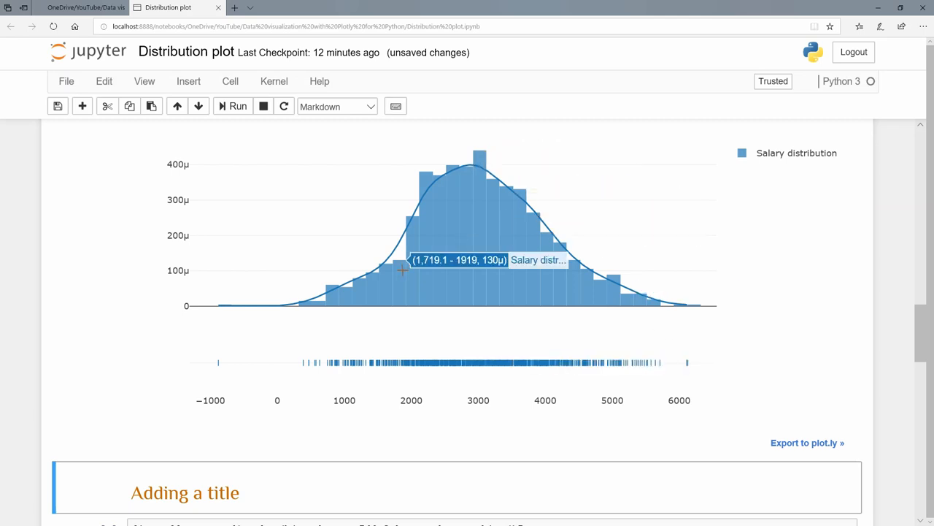
{"action": "scroll", "scroll_direction": "down", "scroll_amount": 3}
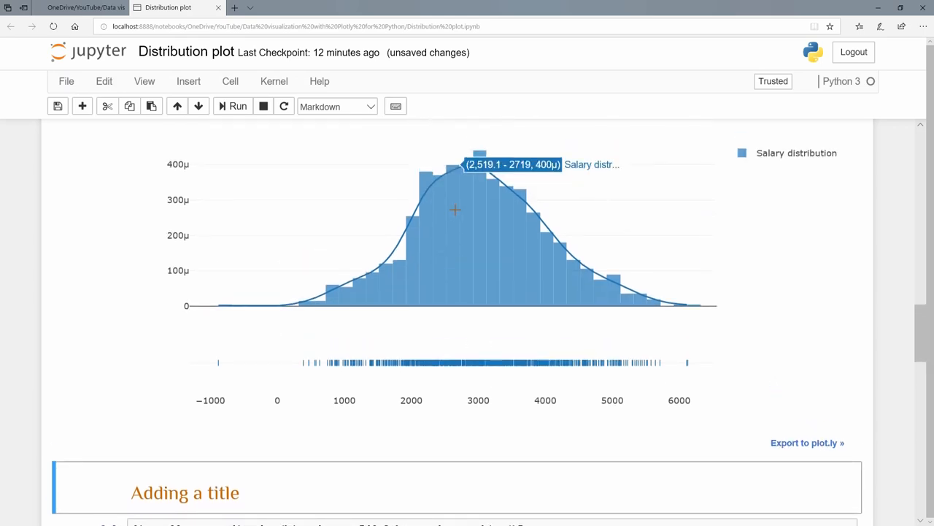
{"action": "scroll", "scroll_direction": "down", "scroll_amount": 3}
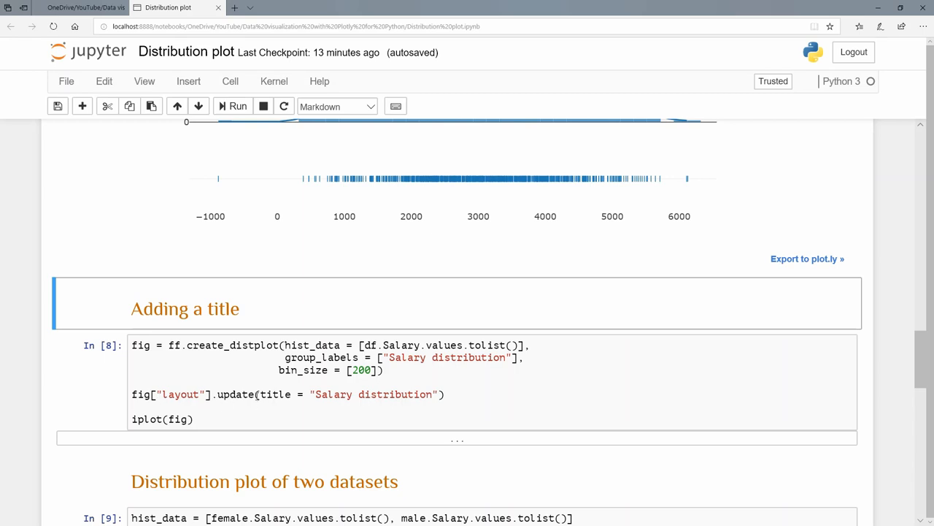
{"action": "mouse_move", "coordinate": [215, 346]}
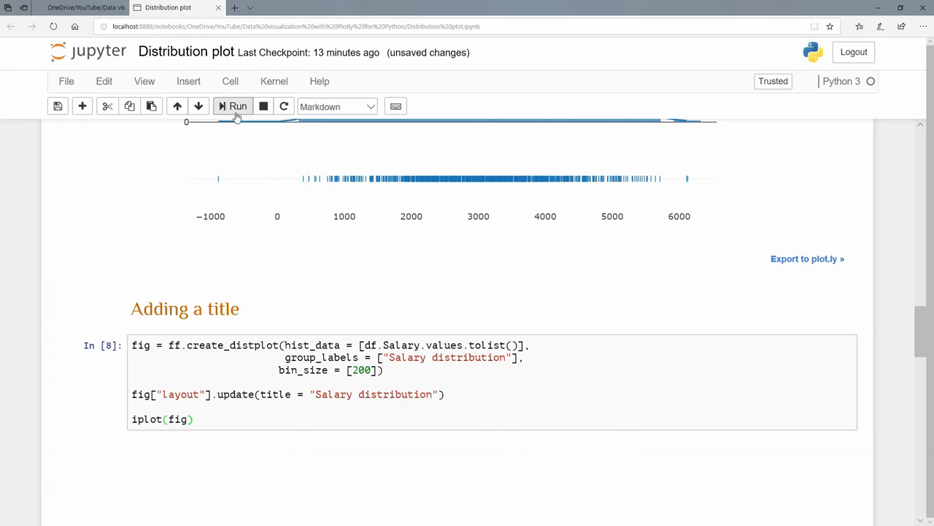
Run the 'Adding a title' cell so the plot shows the heading 'Salary distribution'
{"action": "left_click", "coordinate": [237, 106]}
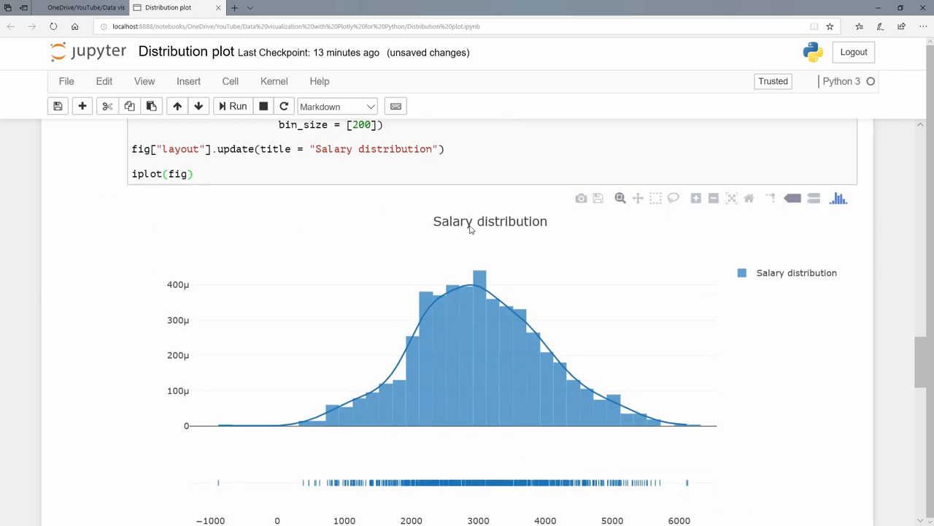
{"action": "mouse_move", "coordinate": [450, 228]}
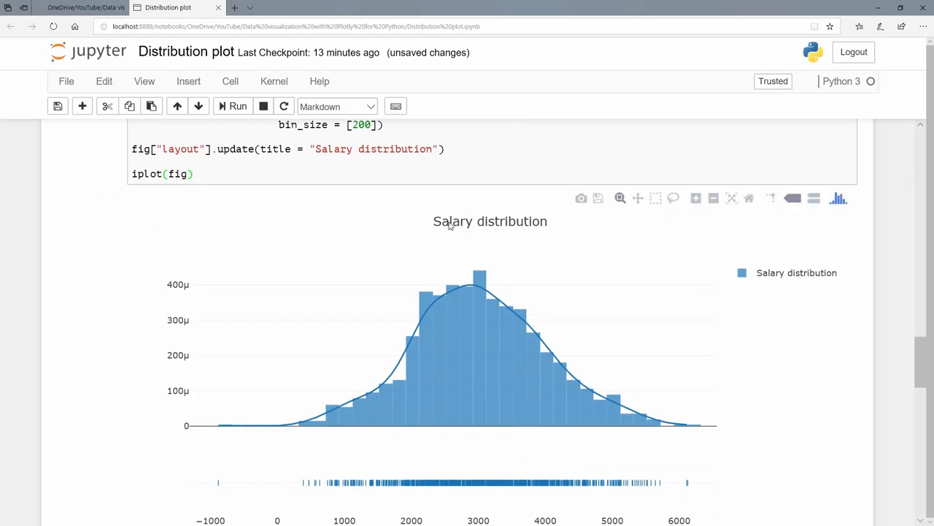
{"action": "scroll", "scroll_direction": "down", "scroll_amount": 3}
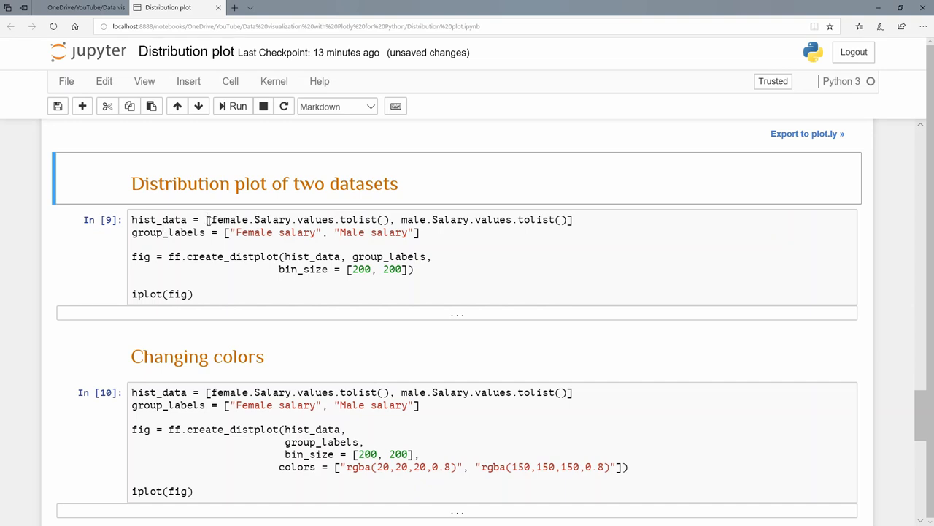
{"action": "mouse_move", "coordinate": [227, 210]}
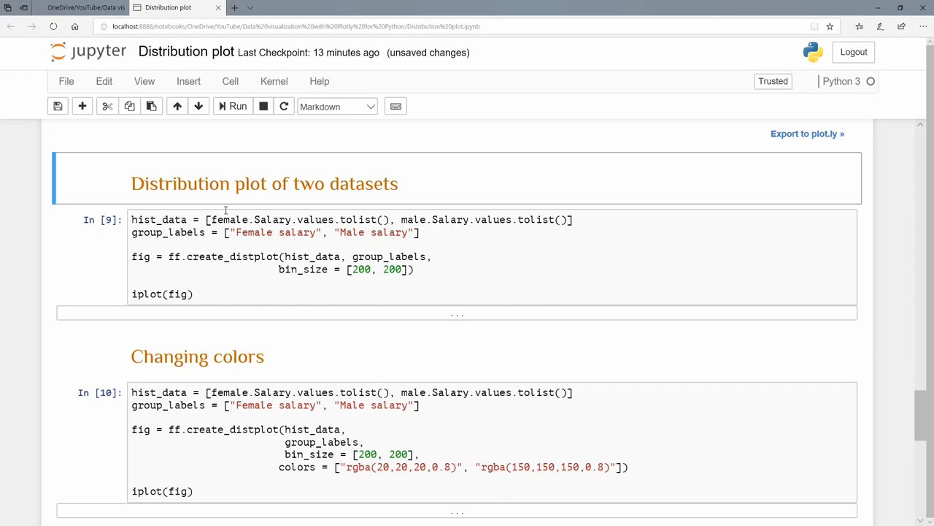
{"action": "mouse_move", "coordinate": [227, 213]}
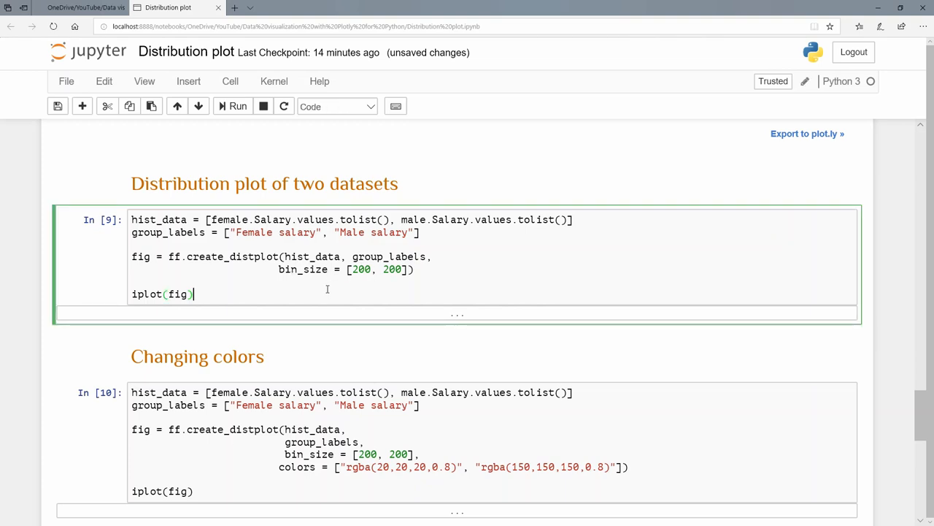
Run the two-datasets cell to overlay Male and Female salary histograms with curves and rug plots
{"action": "left_click", "coordinate": [336, 105]}
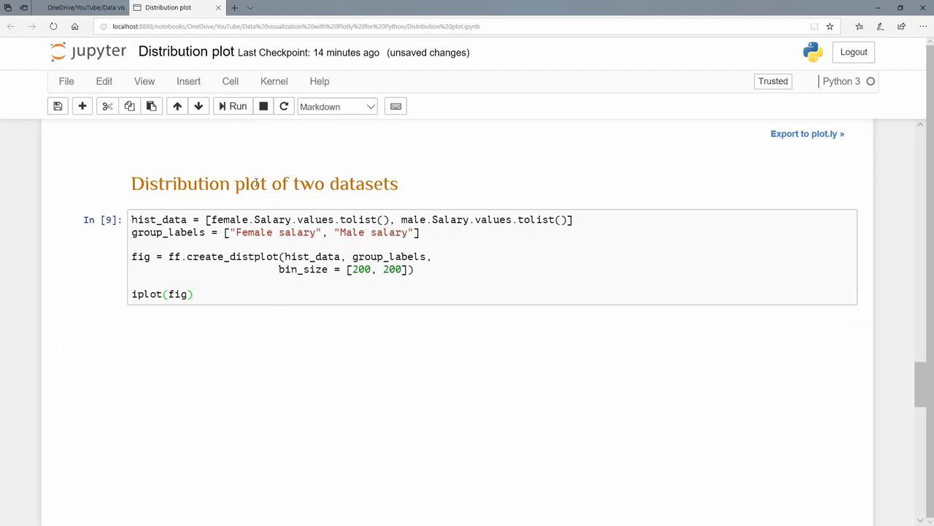
{"action": "left_click", "coordinate": [233, 105]}
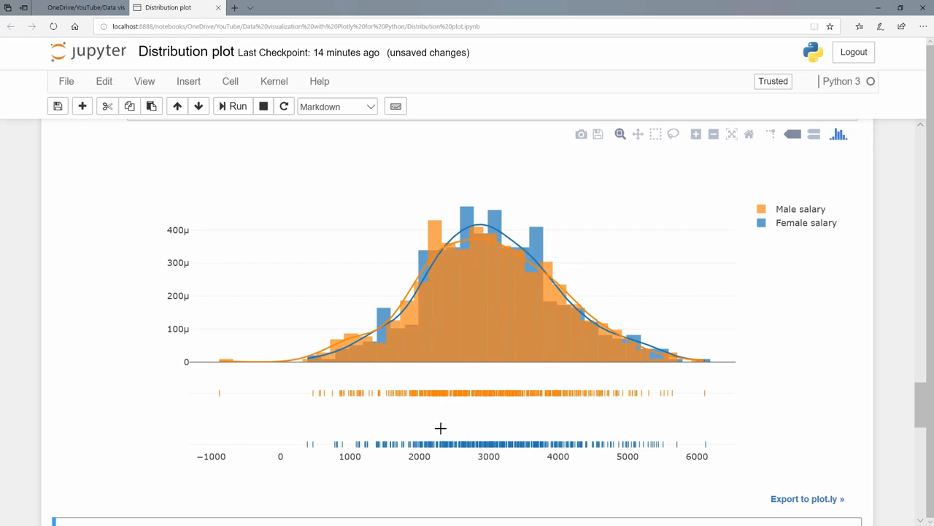
{"action": "mouse_move", "coordinate": [444, 414]}
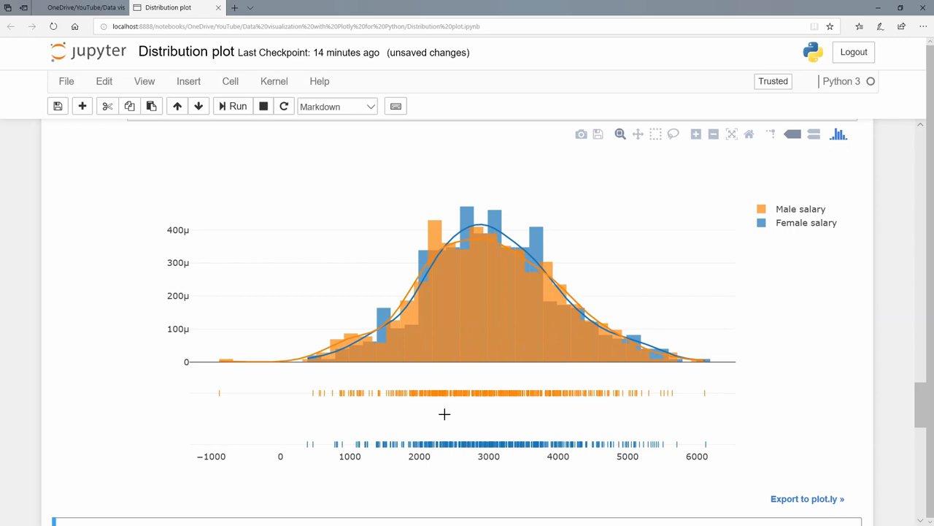
{"action": "scroll", "scroll_direction": "down", "scroll_amount": 3}
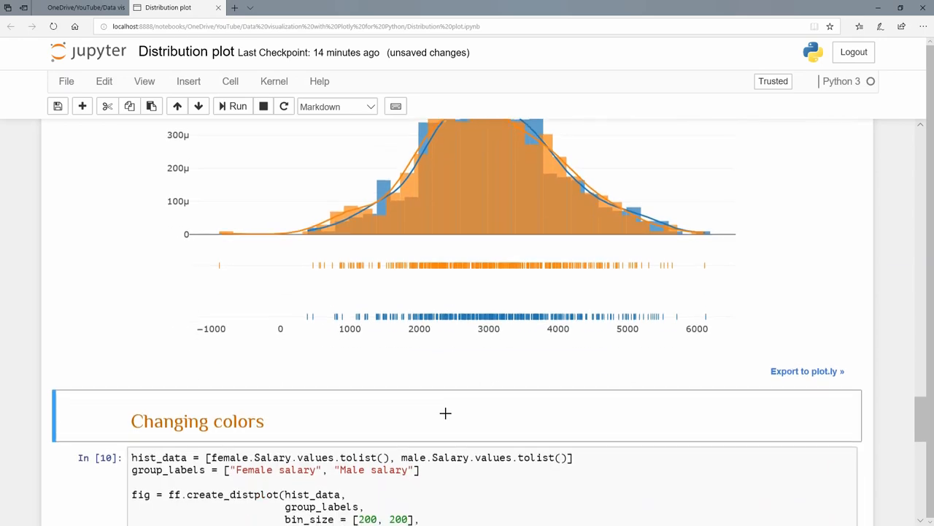
{"action": "scroll", "scroll_direction": "down", "scroll_amount": 3}
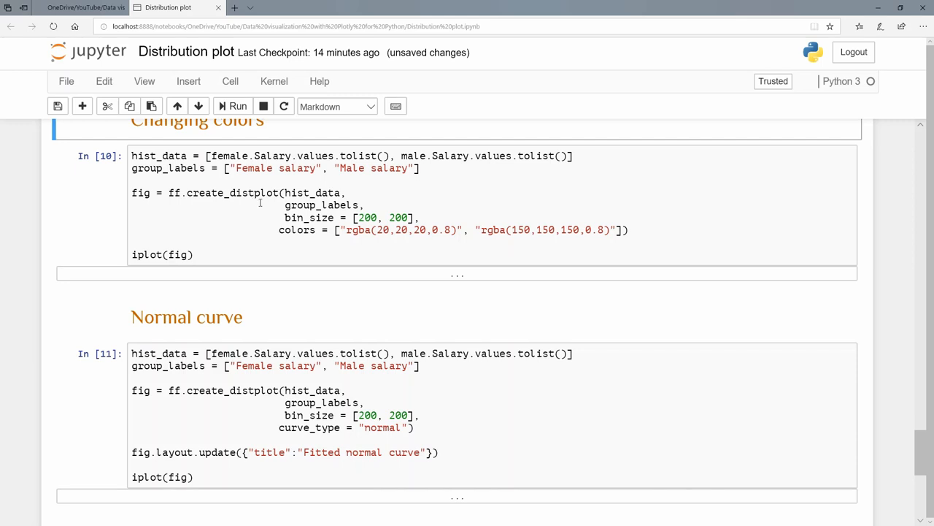
{"action": "mouse_move", "coordinate": [363, 234]}
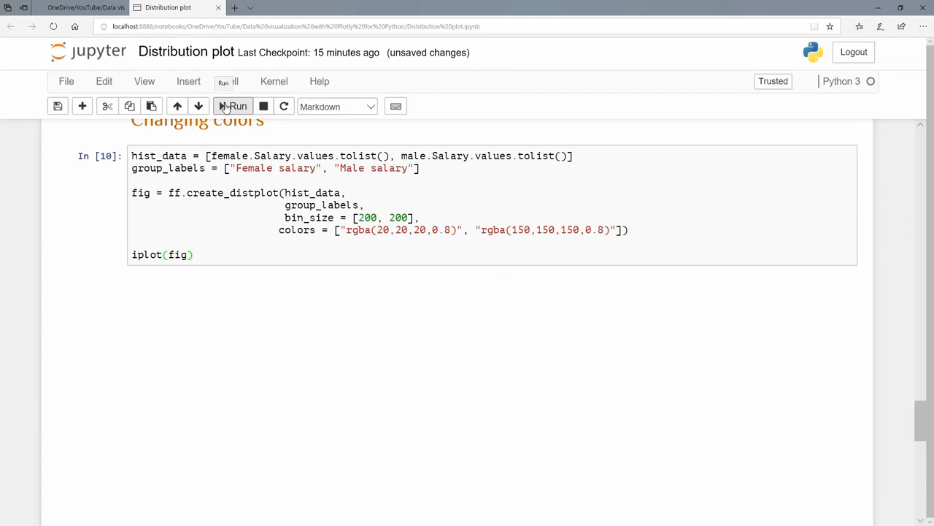
{"action": "left_click", "coordinate": [234, 105]}
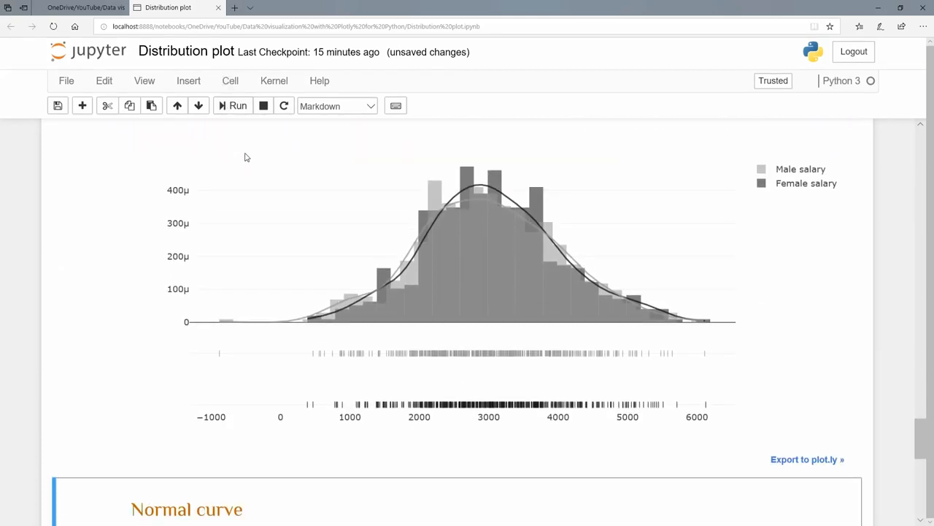
{"action": "mouse_move", "coordinate": [508, 201]}
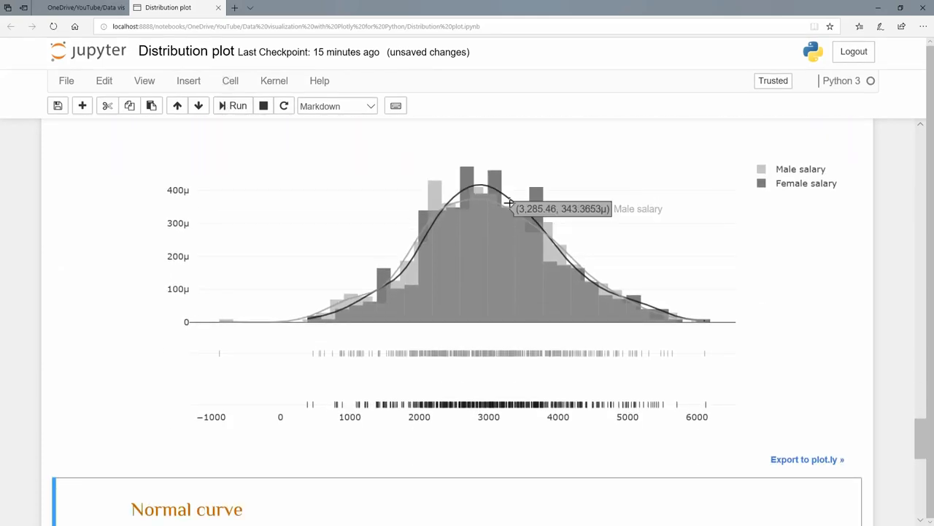
{"action": "mouse_move", "coordinate": [488, 237]}
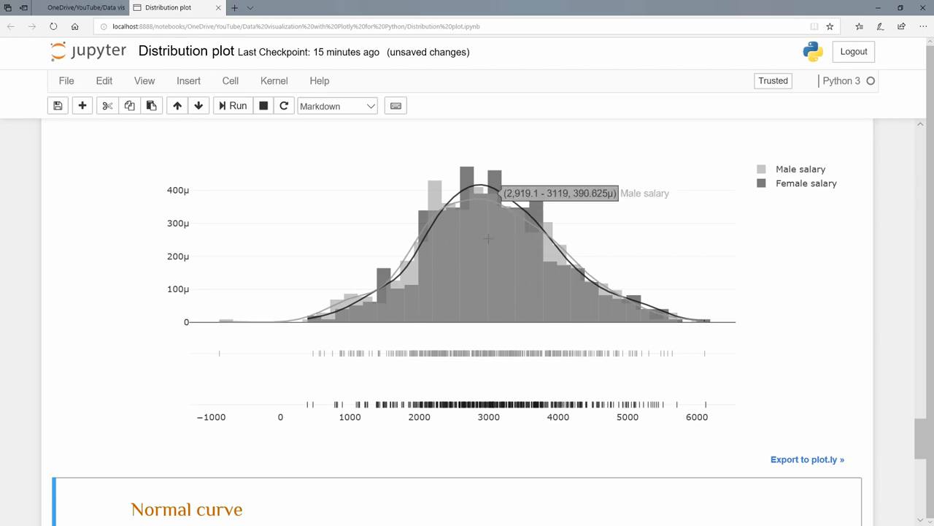
{"action": "mouse_move", "coordinate": [548, 240]}
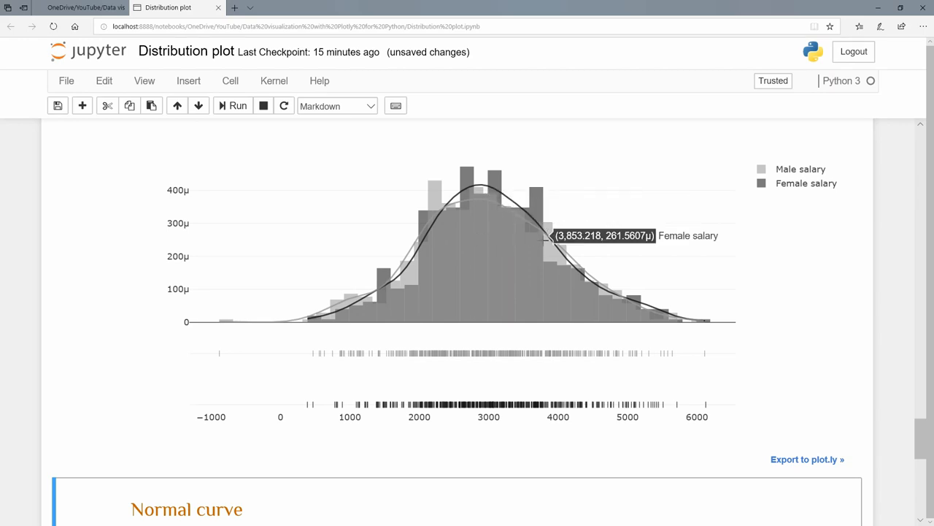
{"action": "scroll", "scroll_direction": "down", "scroll_amount": 3}
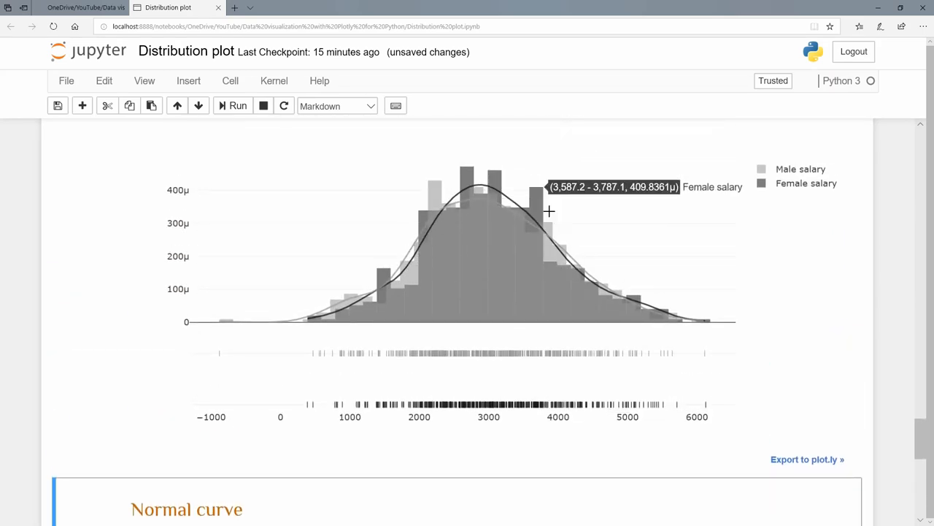
{"action": "mouse_move", "coordinate": [598, 260]}
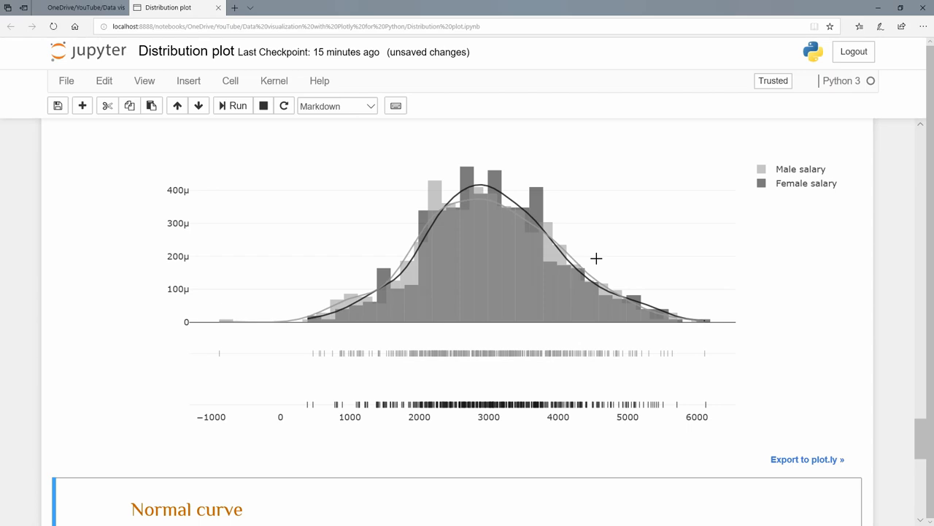
{"action": "scroll", "scroll_direction": "down", "scroll_amount": 3}
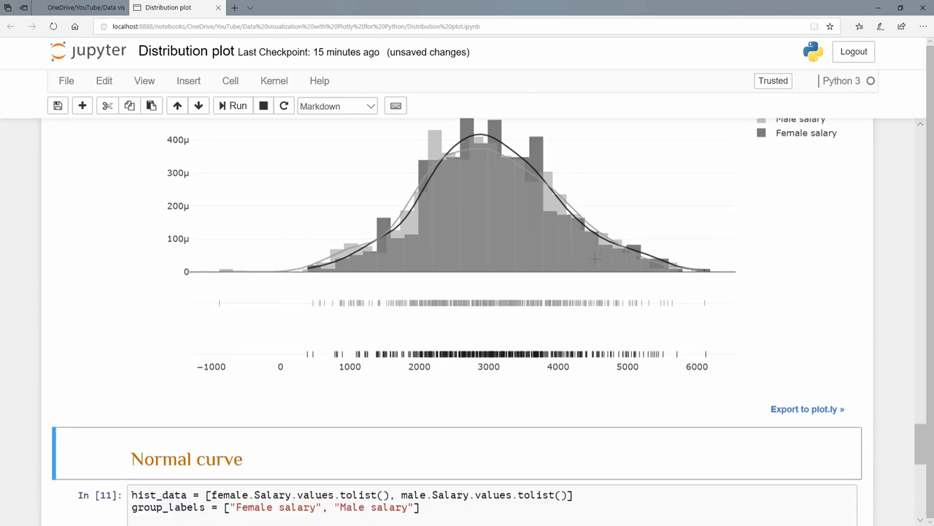
{"action": "scroll", "scroll_direction": "down", "scroll_amount": 3}
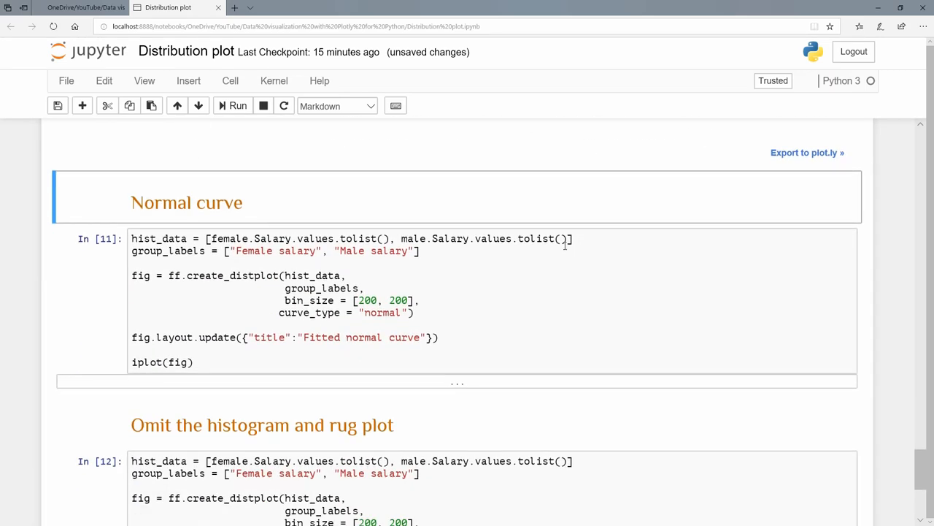
Review the Normal curve cell's code and enter edit mode in it without changes
{"action": "scroll", "scroll_direction": "up", "scroll_amount": 3}
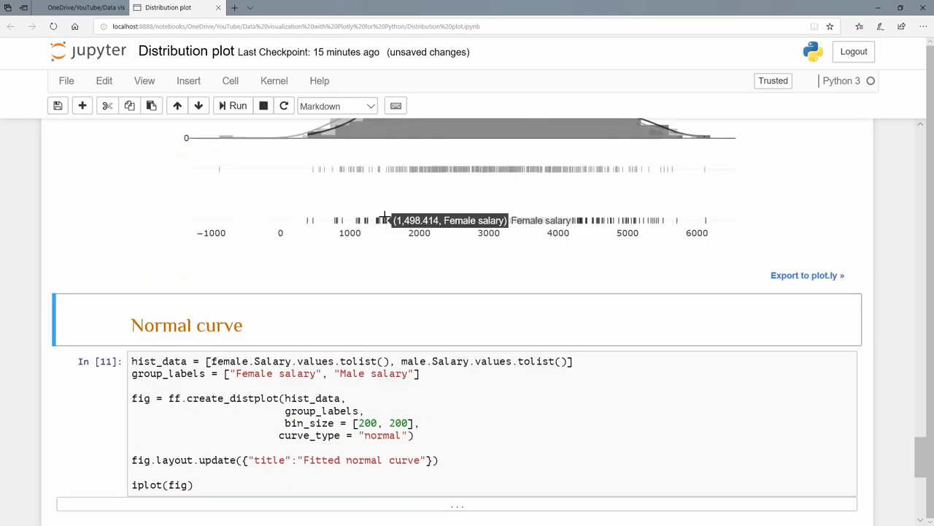
{"action": "scroll", "scroll_direction": "down", "scroll_amount": 3}
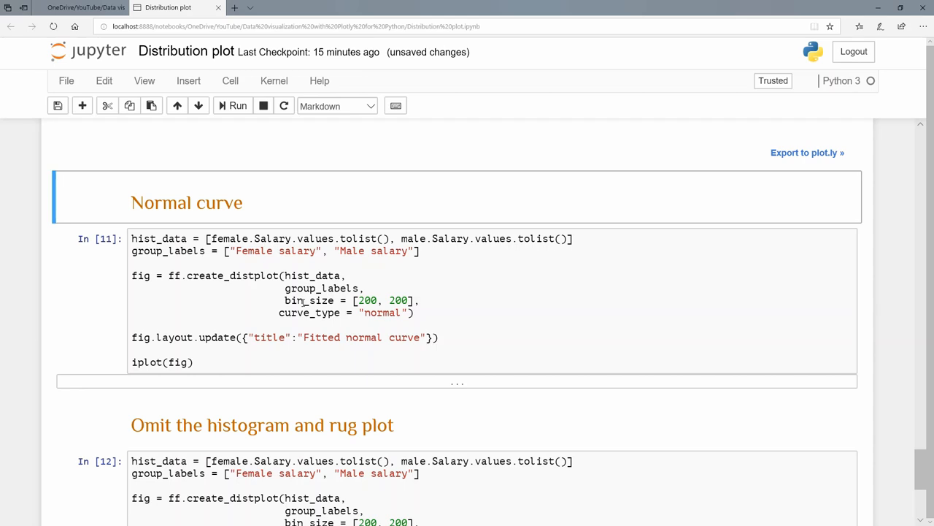
{"action": "mouse_move", "coordinate": [301, 313]}
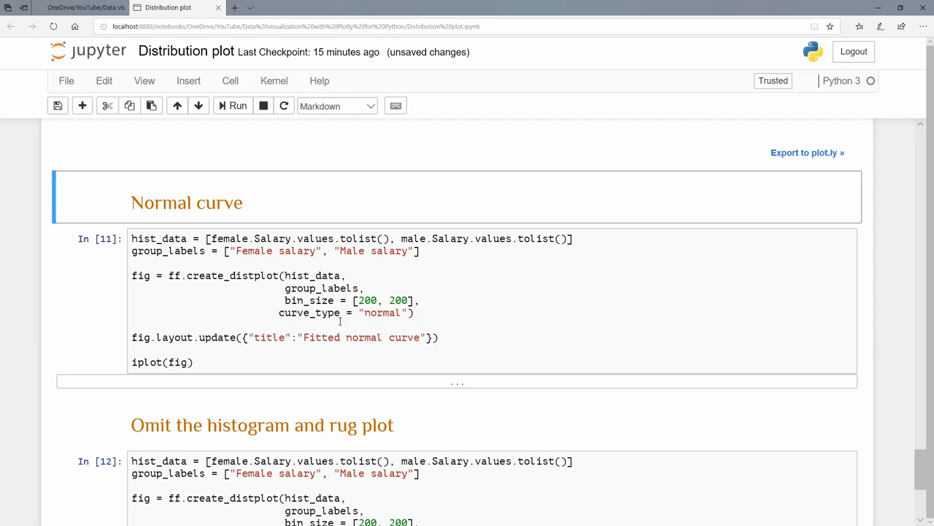
{"action": "scroll", "scroll_direction": "down", "scroll_amount": 3}
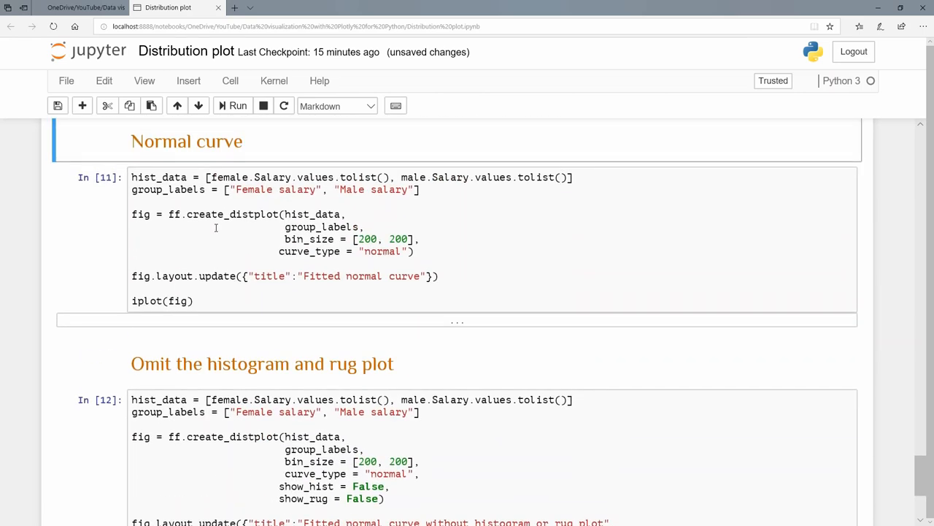
{"action": "mouse_move", "coordinate": [158, 279]}
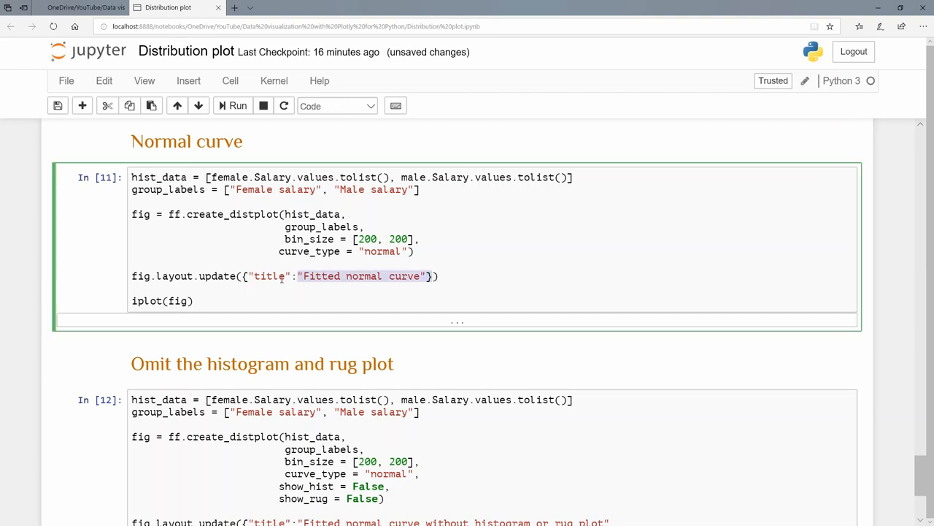
{"action": "double_click", "coordinate": [268, 276]}
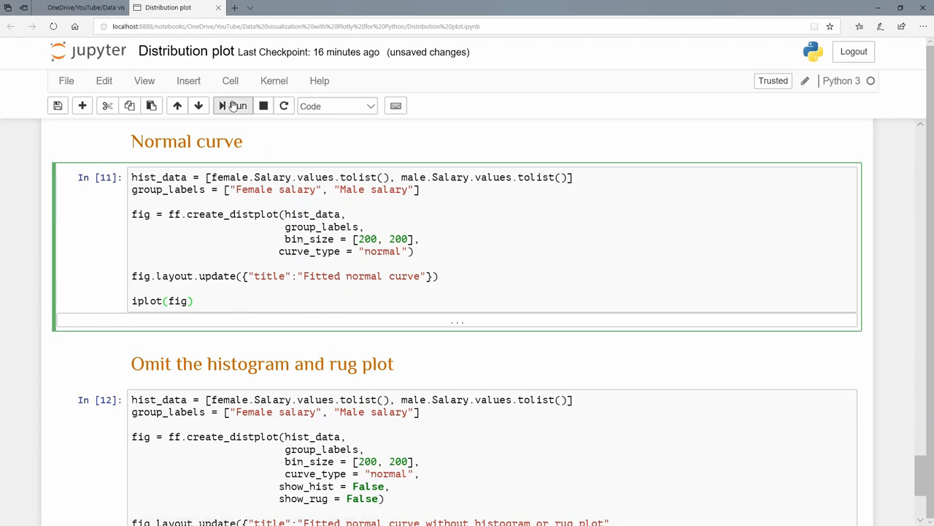
Run the Normal curve cell to draw the 'Fitted normal curve' plot of both salary histograms
{"action": "left_click", "coordinate": [234, 105]}
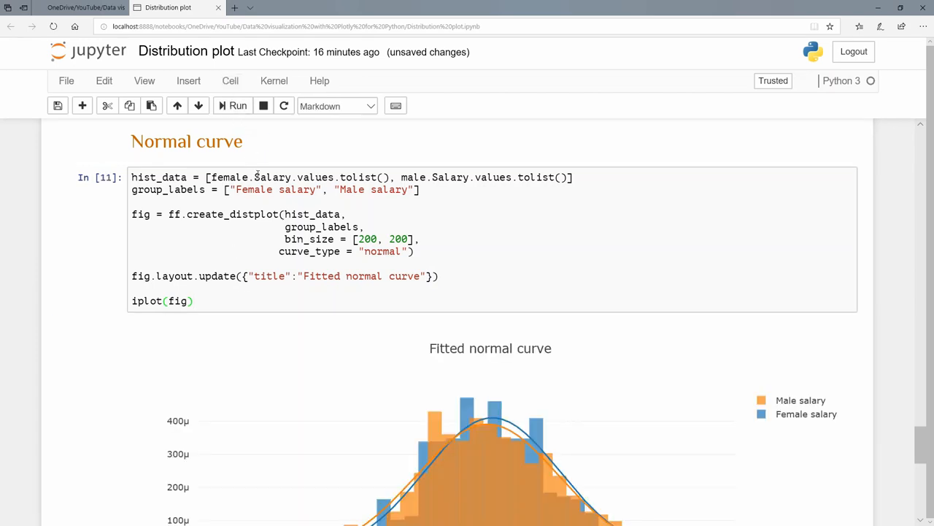
{"action": "scroll", "scroll_direction": "down", "scroll_amount": 3}
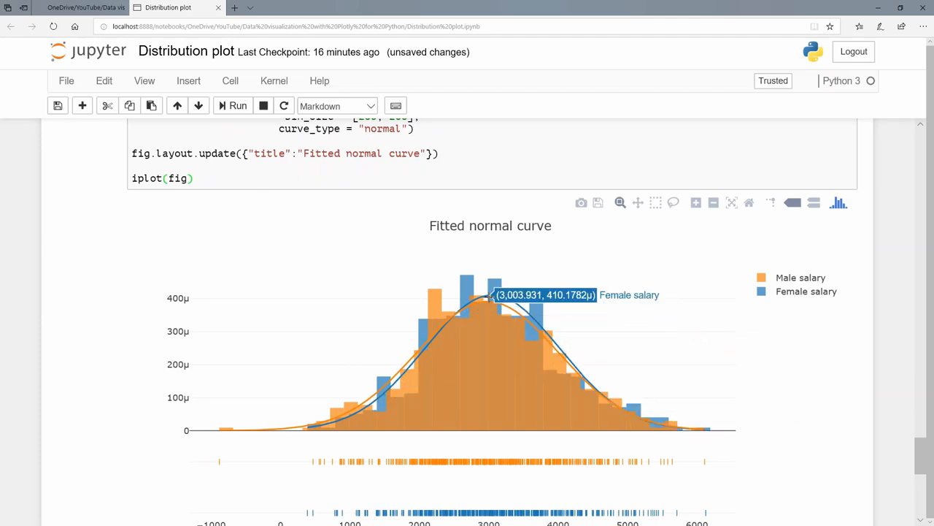
{"action": "mouse_move", "coordinate": [427, 349]}
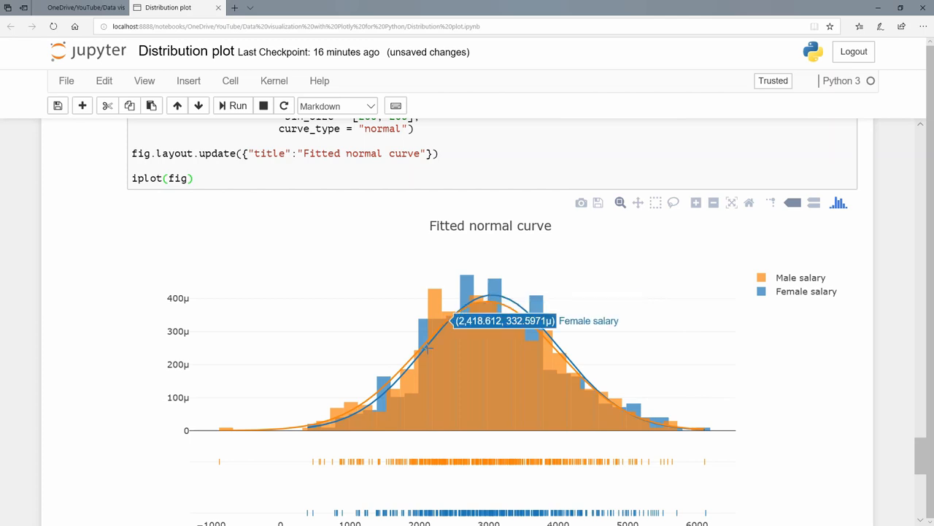
{"action": "mouse_move", "coordinate": [514, 291]}
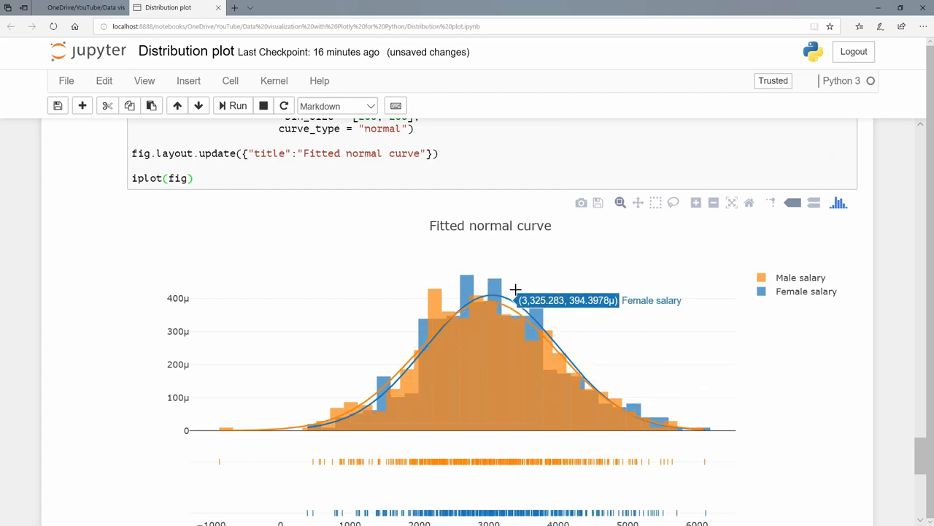
{"action": "scroll", "scroll_direction": "down", "scroll_amount": 3}
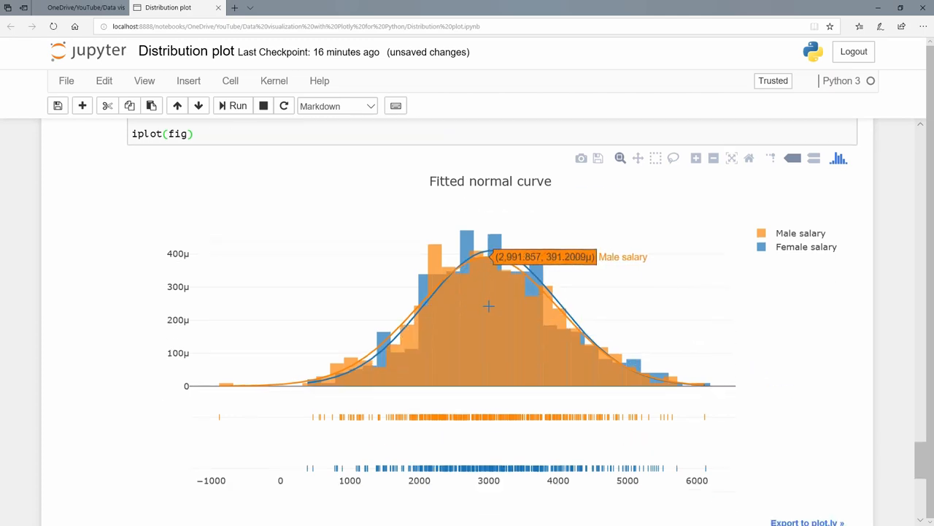
{"action": "scroll", "scroll_direction": "down", "scroll_amount": 3}
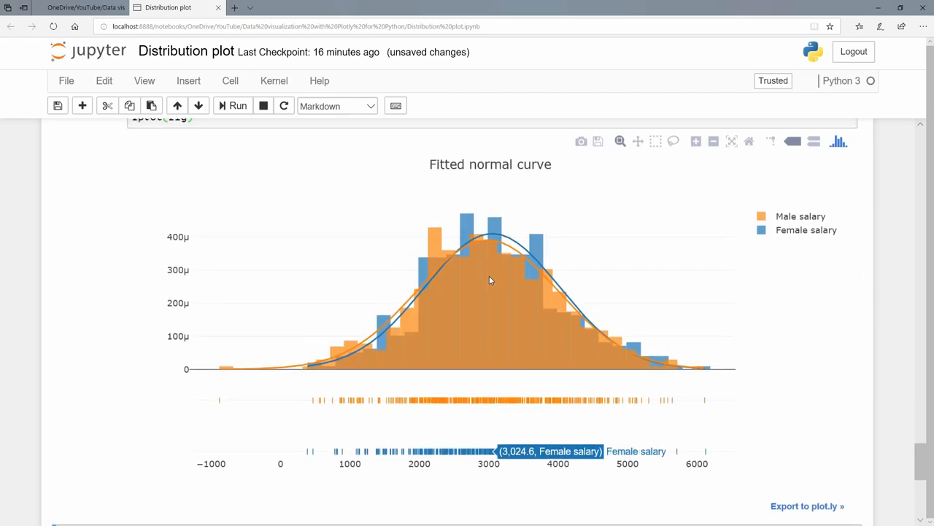
{"action": "scroll", "scroll_direction": "down", "scroll_amount": 3}
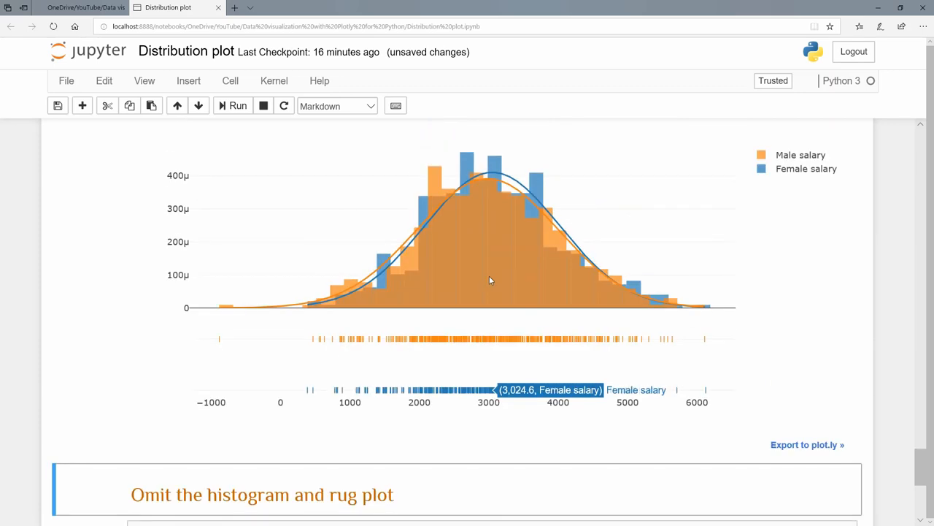
{"action": "mouse_move", "coordinate": [501, 233]}
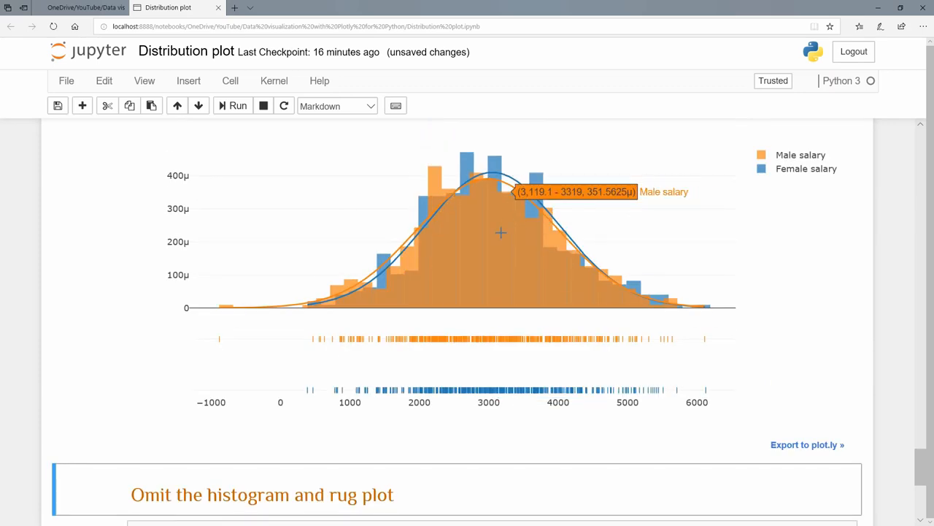
{"action": "scroll", "scroll_direction": "down", "scroll_amount": 3}
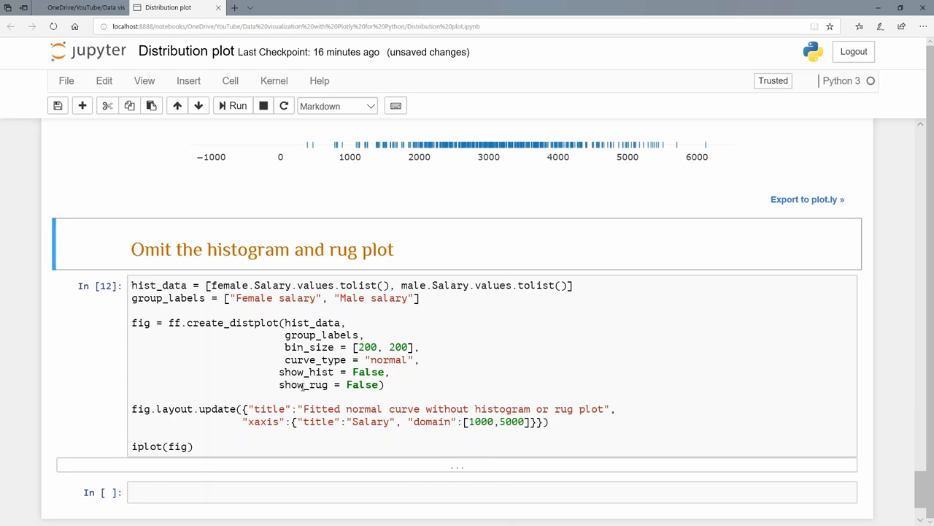
{"action": "mouse_move", "coordinate": [359, 386]}
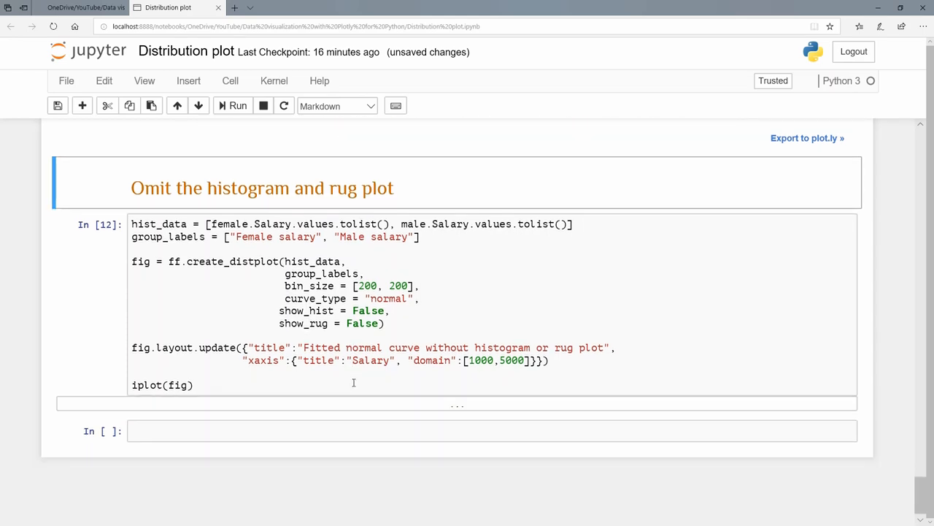
{"action": "mouse_move", "coordinate": [280, 365]}
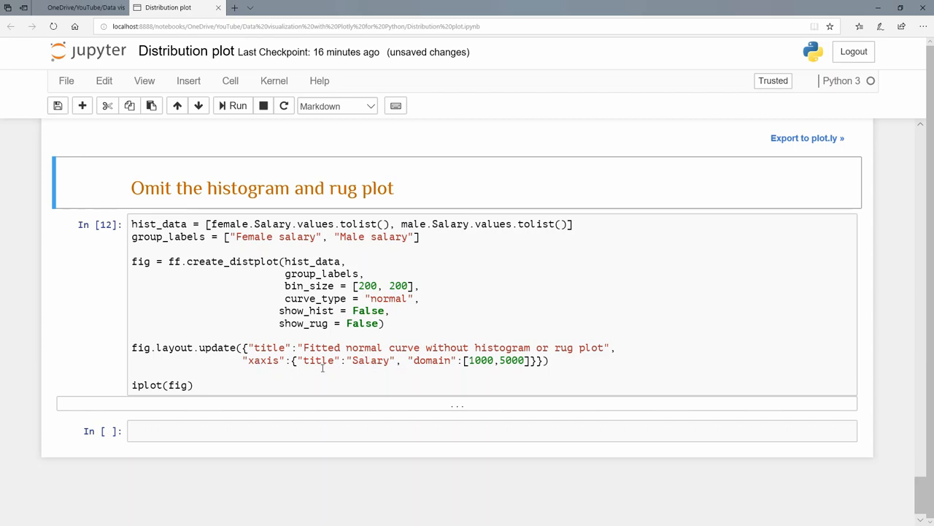
{"action": "mouse_move", "coordinate": [479, 365]}
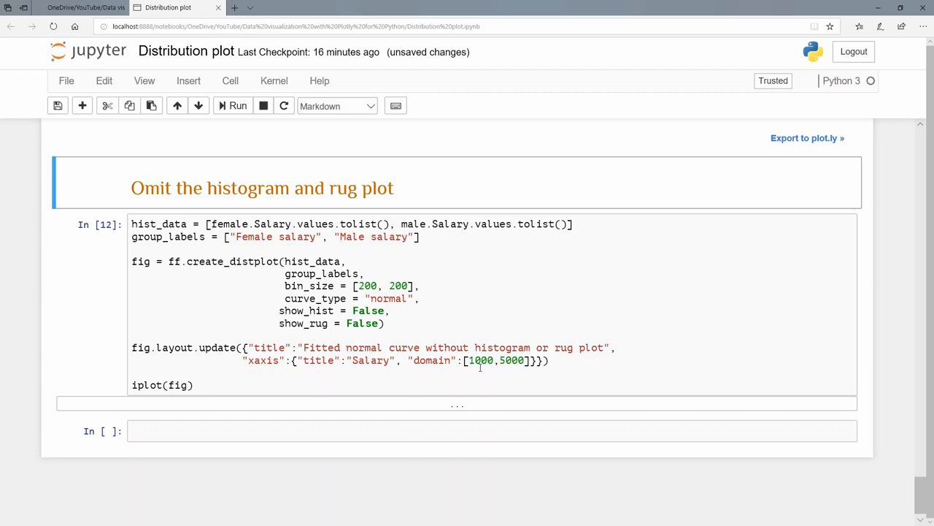
{"action": "left_click", "coordinate": [456, 307]}
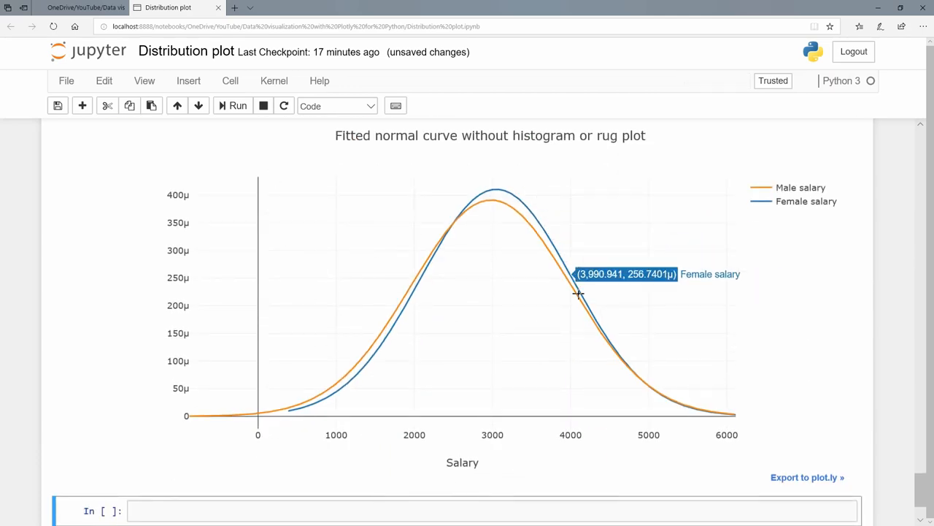
{"action": "mouse_move", "coordinate": [460, 245]}
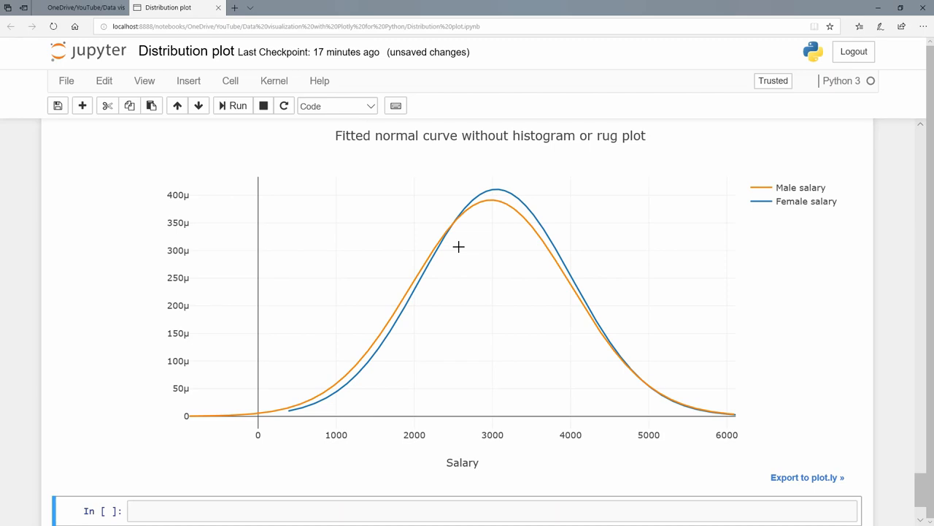
{"action": "mouse_move", "coordinate": [461, 248]}
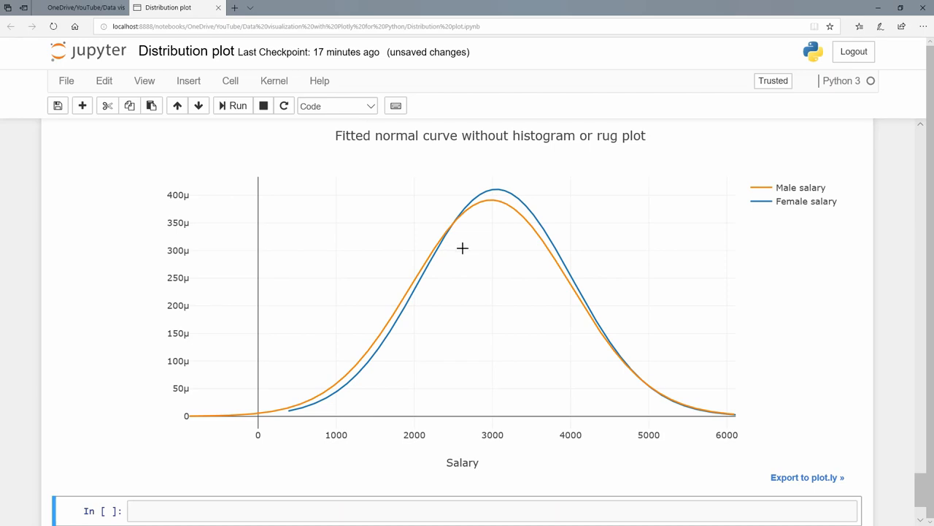